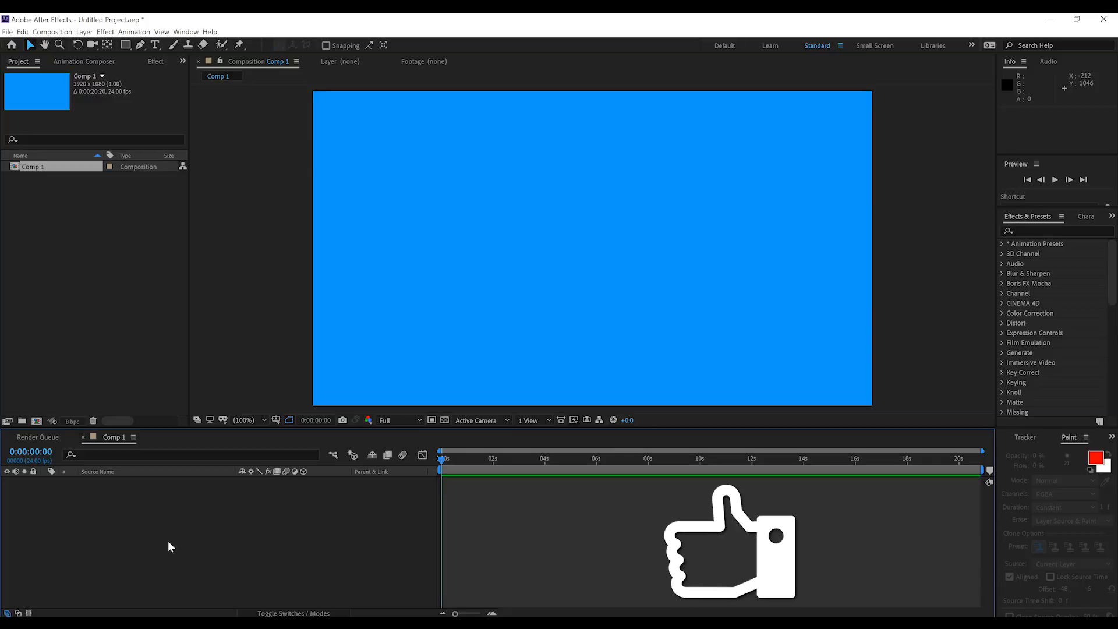
mouse_move(470, 257)
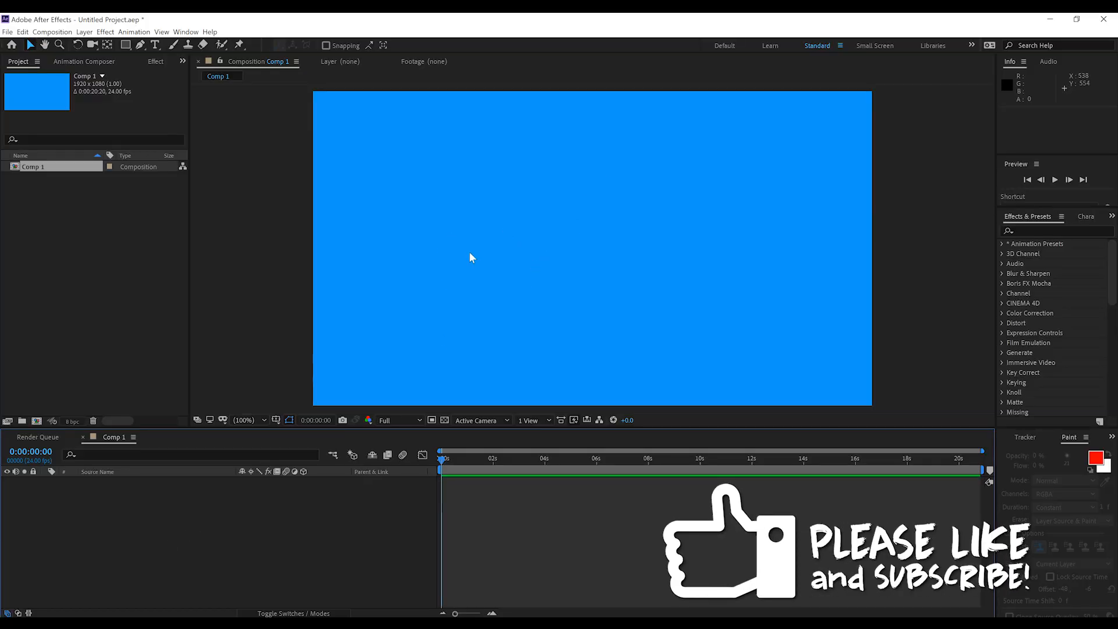
Step: Draw a curved path with the Pen tool and convert it into a two-headed arrow via Create/Update ArrowHead
click(185, 32)
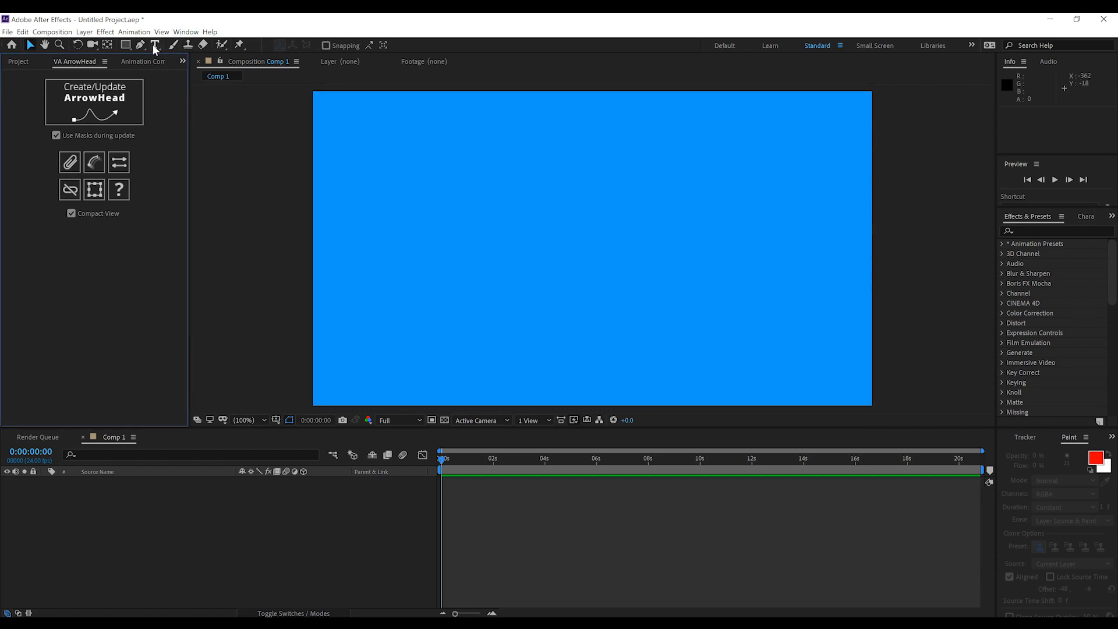
click(141, 45)
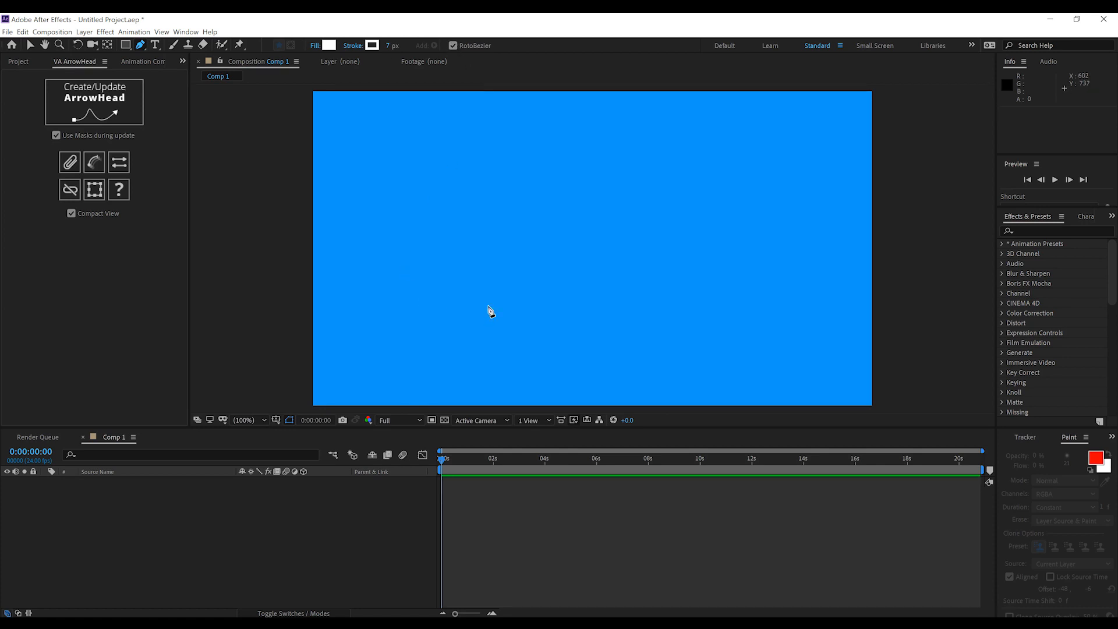
mouse_move(422, 287)
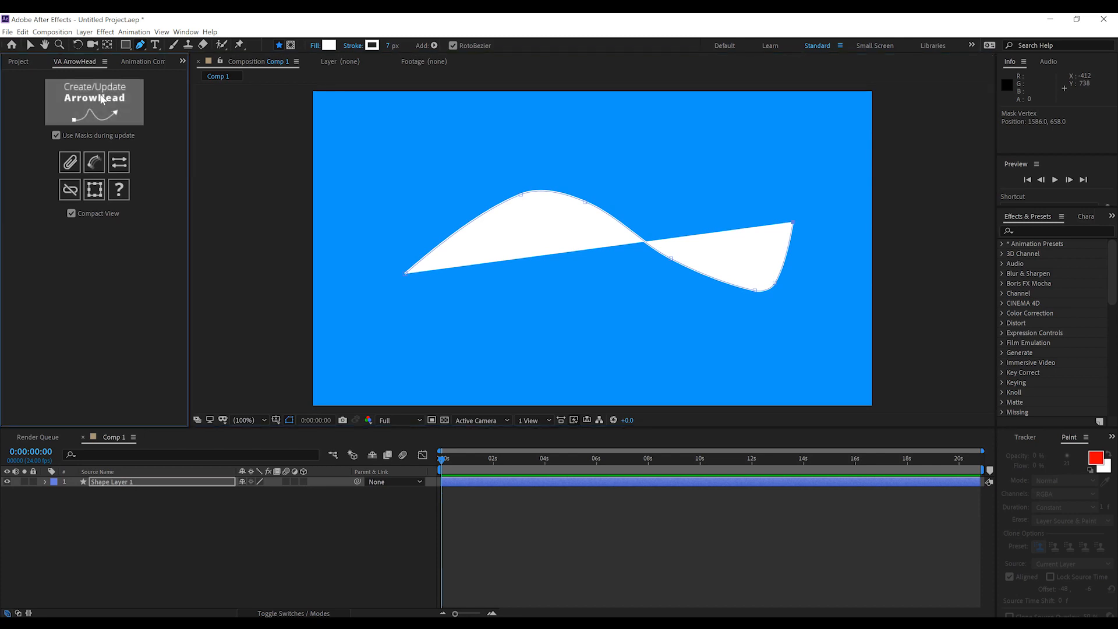
click(94, 97)
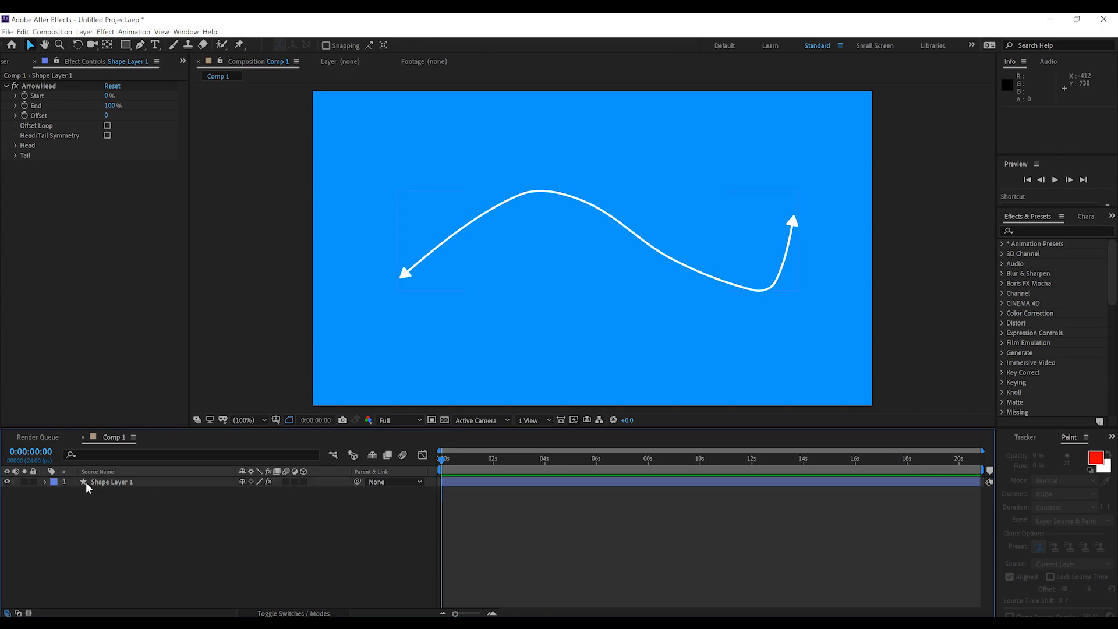
click(111, 481)
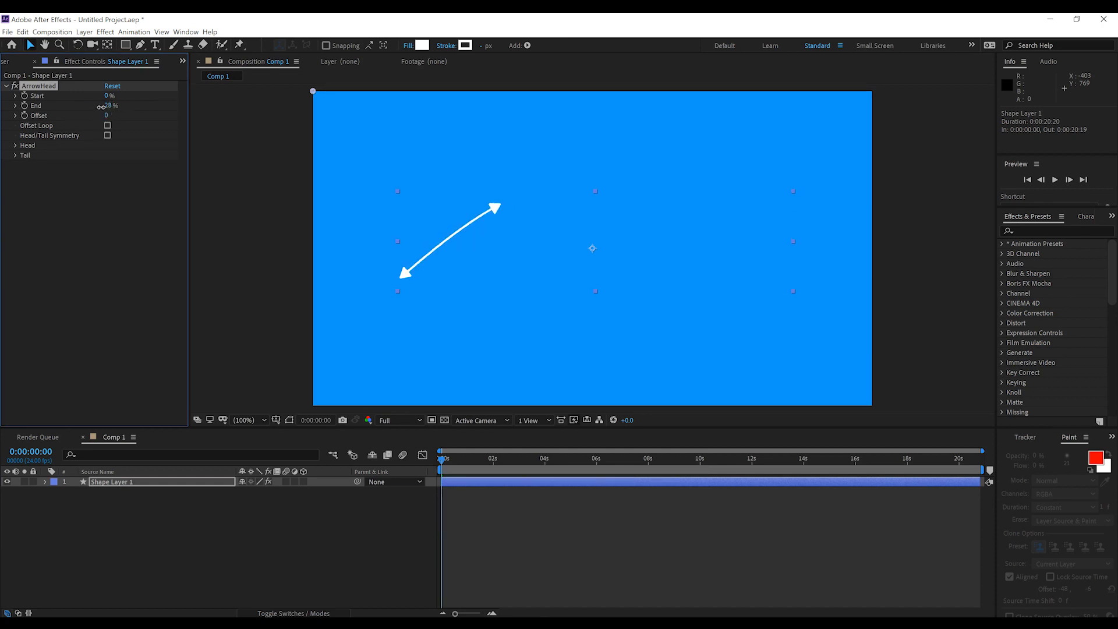
text(100)
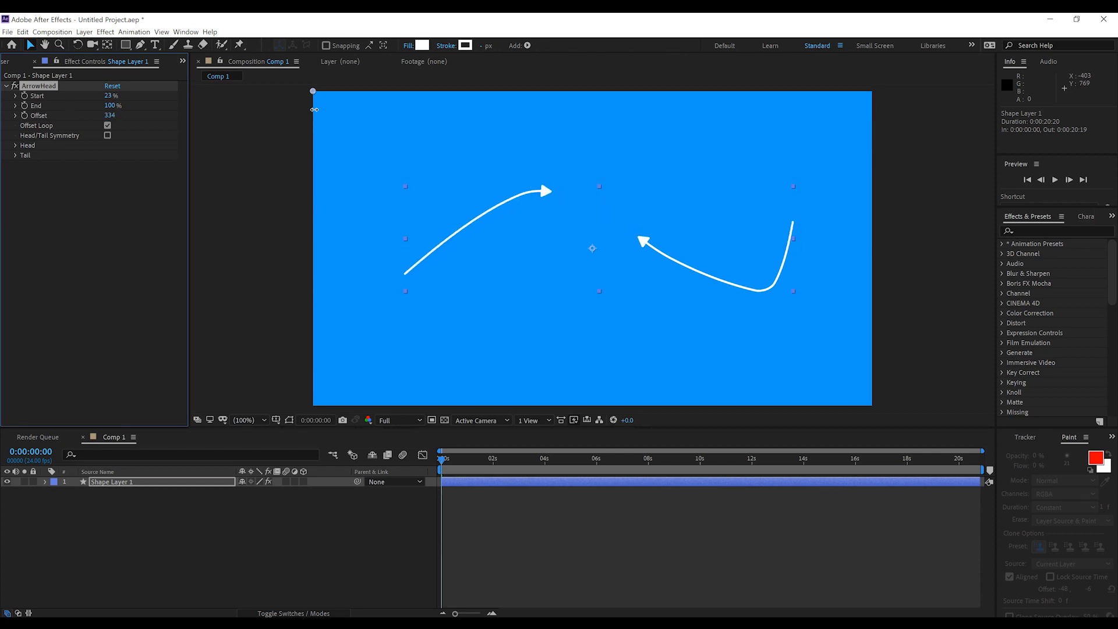
click(111, 85)
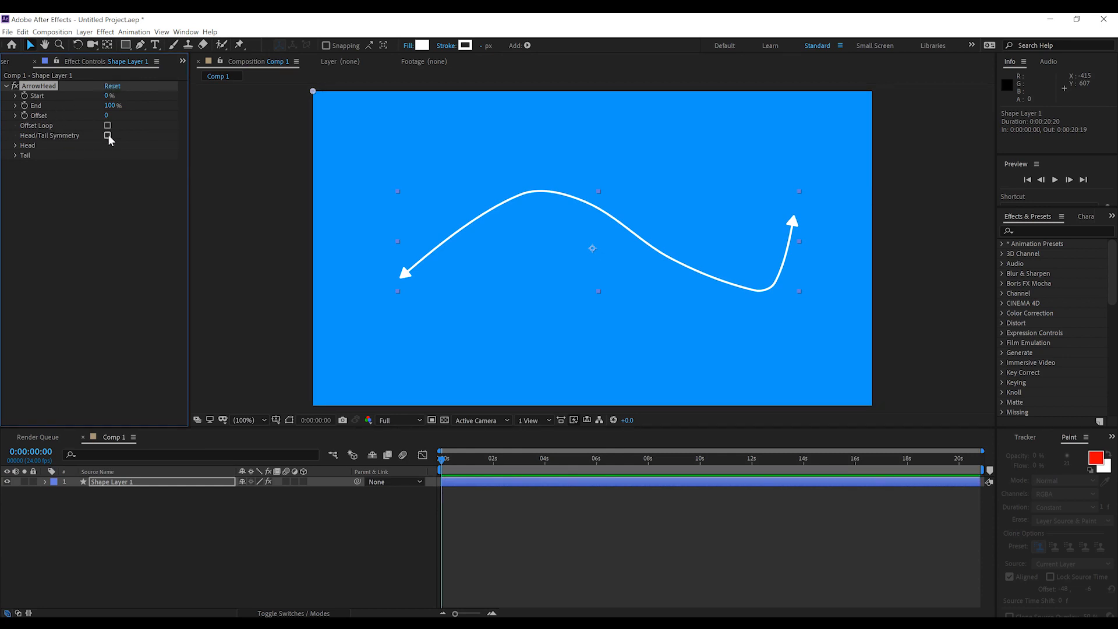
Step: Enable Head/Tail Symmetry and expand the Head settings
click(107, 136)
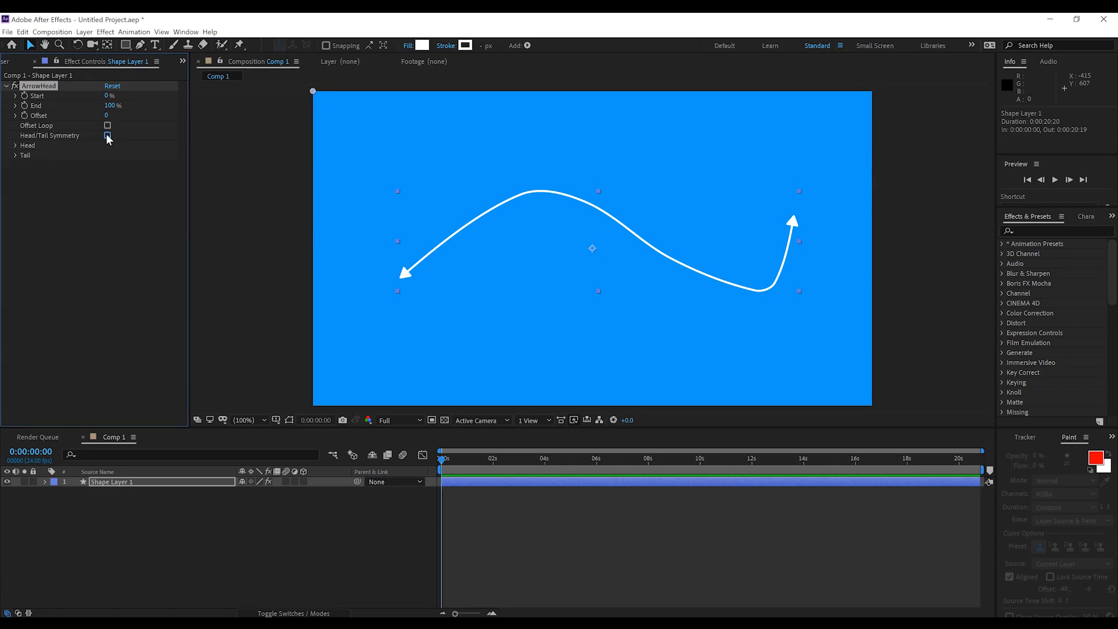
click(107, 135)
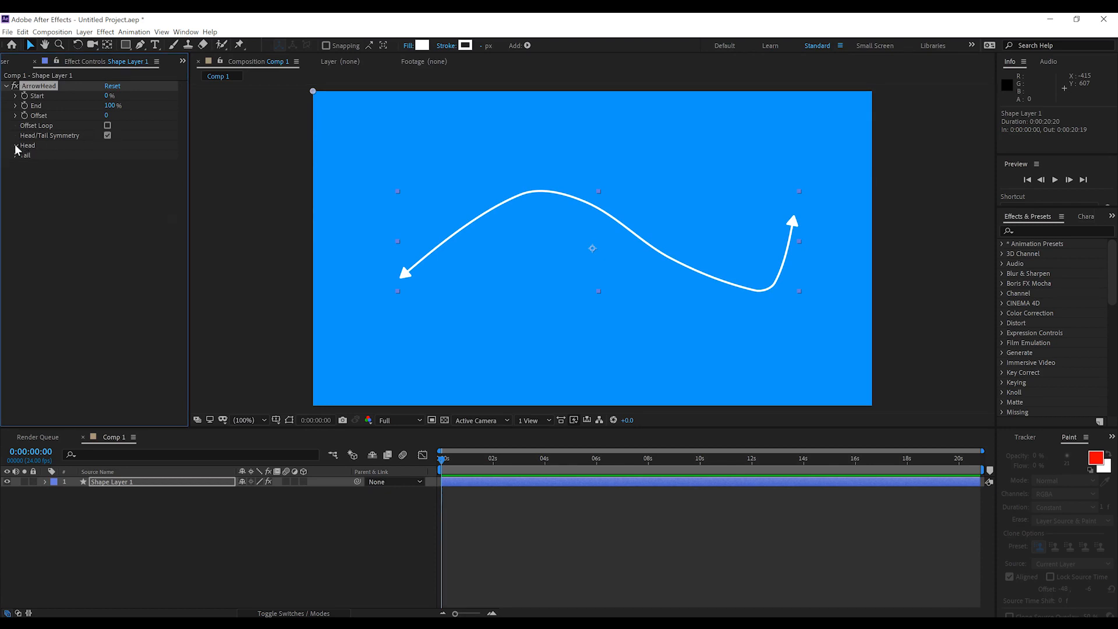
click(15, 145)
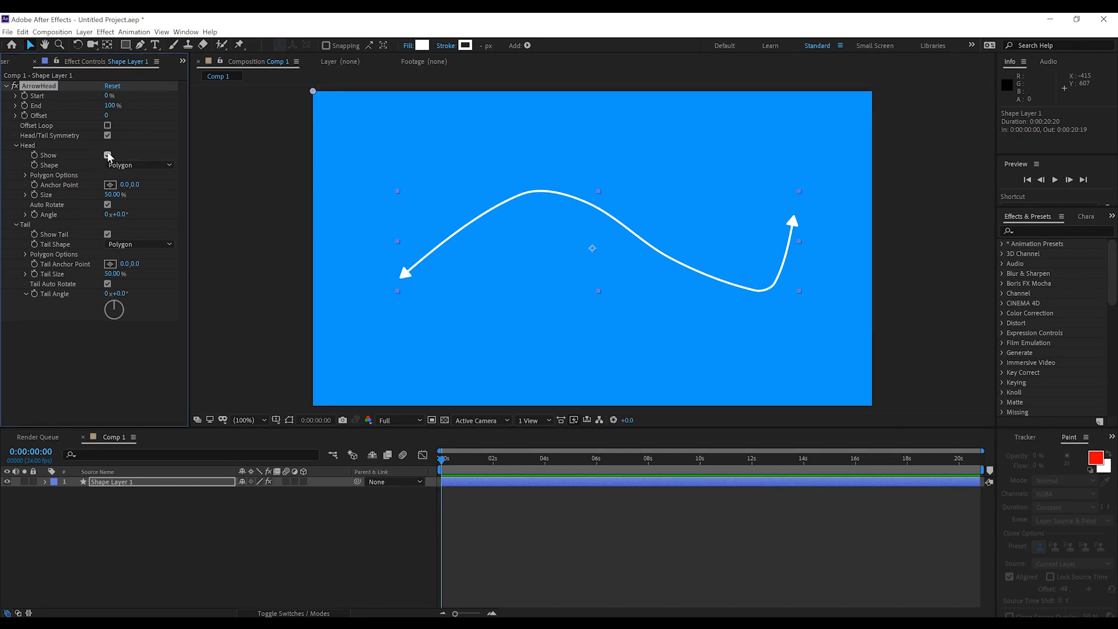
Step: Toggle the arrowheads off and on, then set both ends to the Arrow Tail shape
click(107, 154)
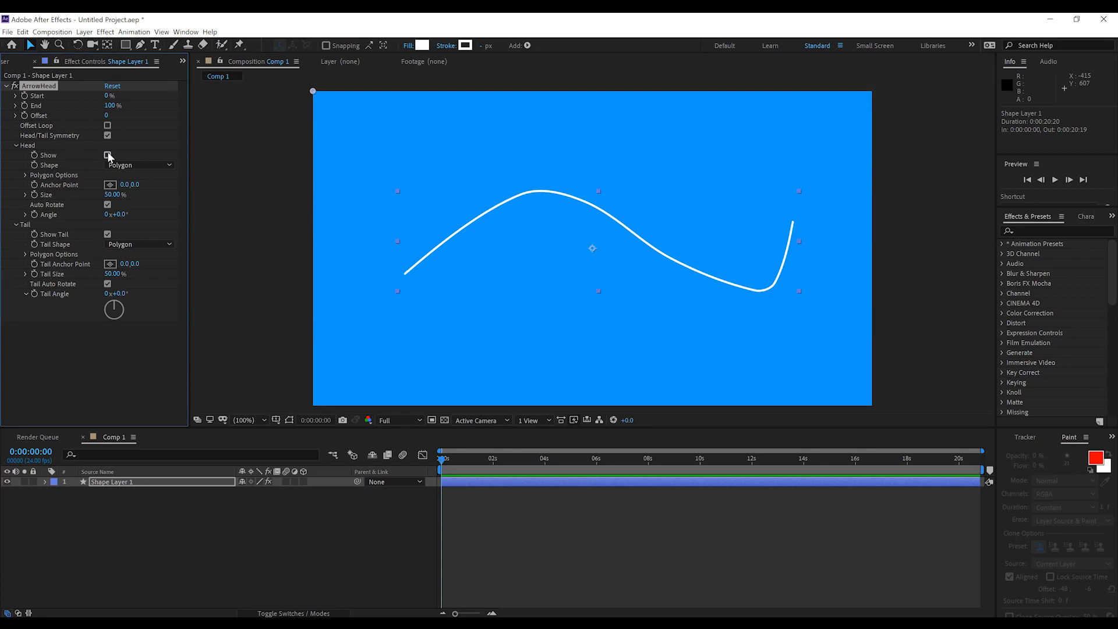
click(141, 164)
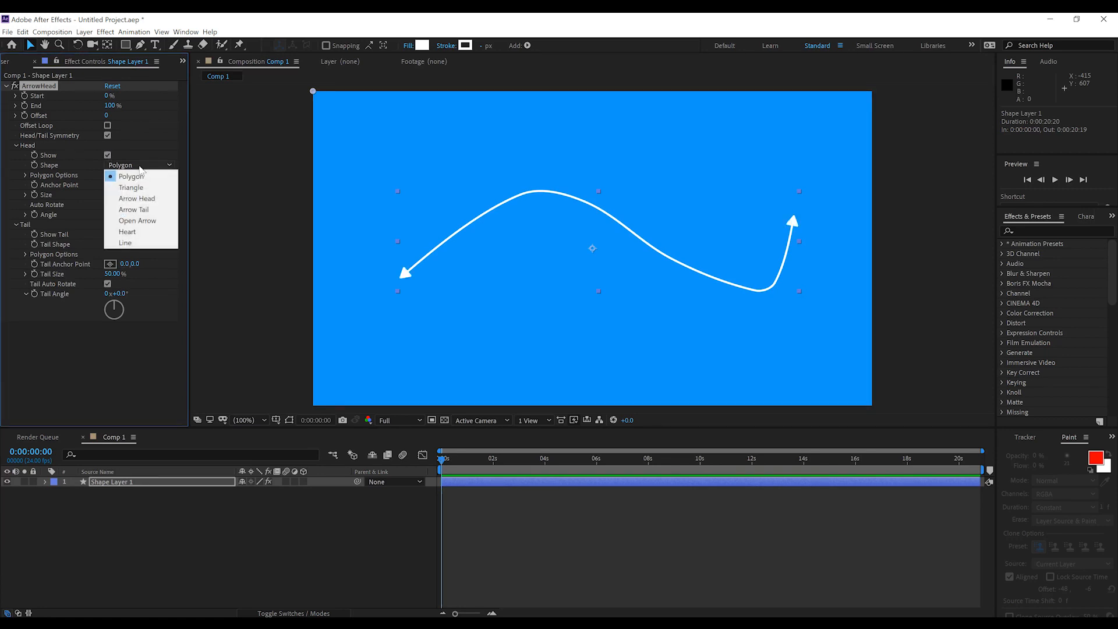
click(133, 209)
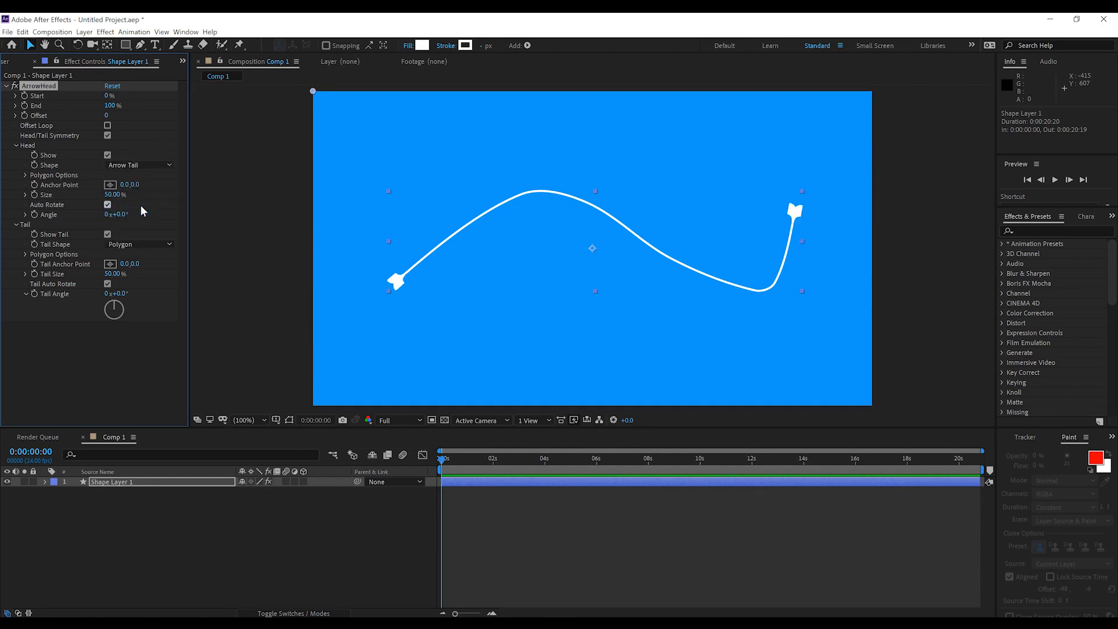
mouse_move(111, 173)
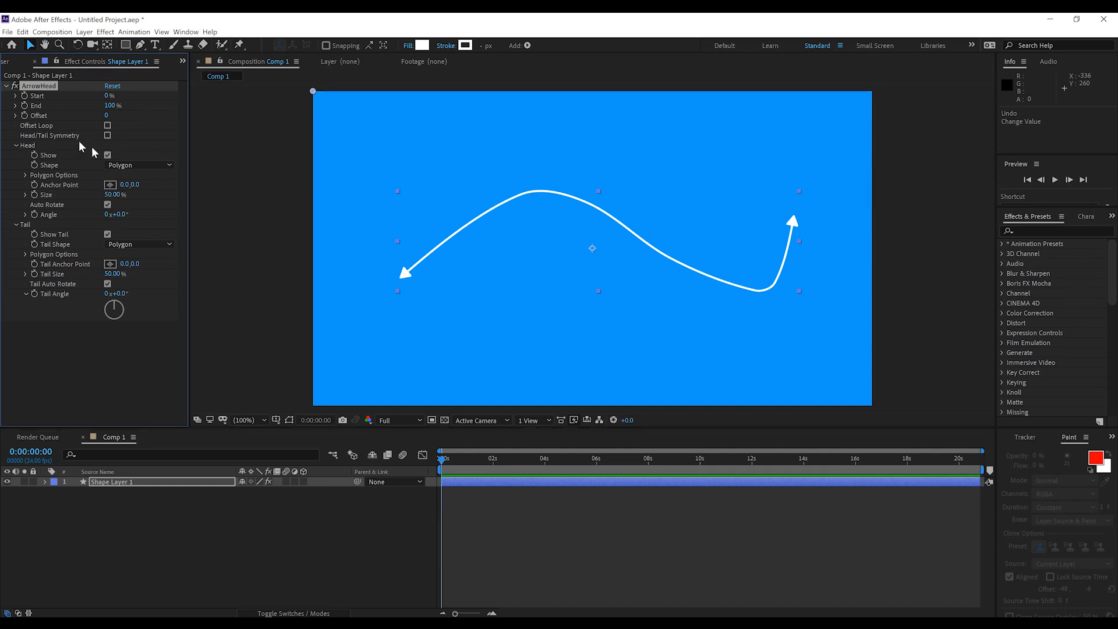
Step: Try Triangle, Arrow Head and Arrow Tail head shapes and settle on Open Arrow
click(107, 155)
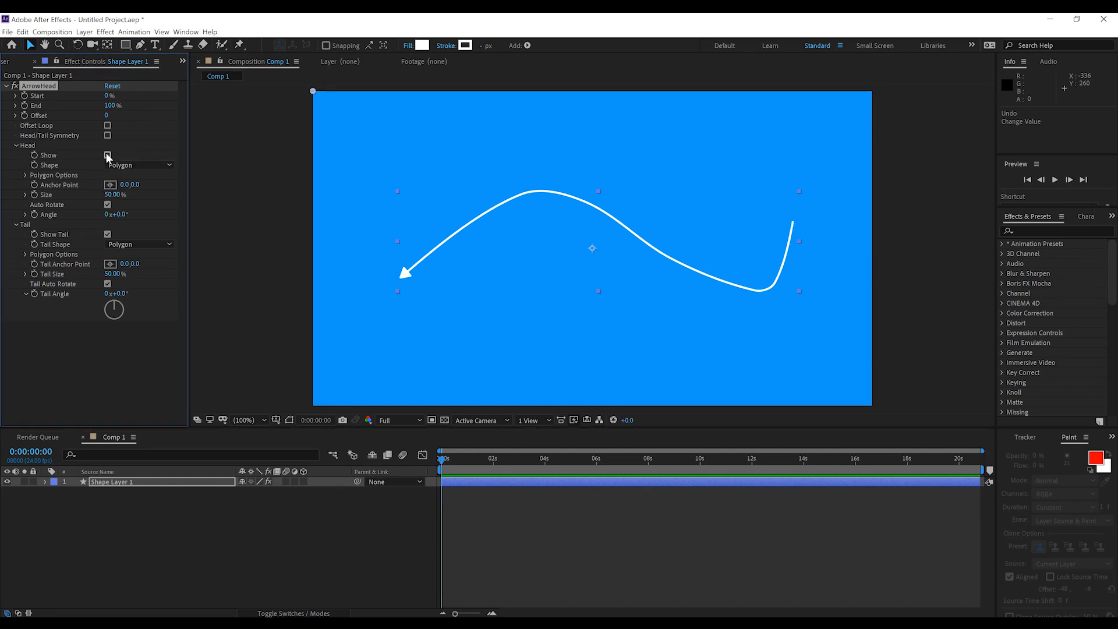
click(107, 155)
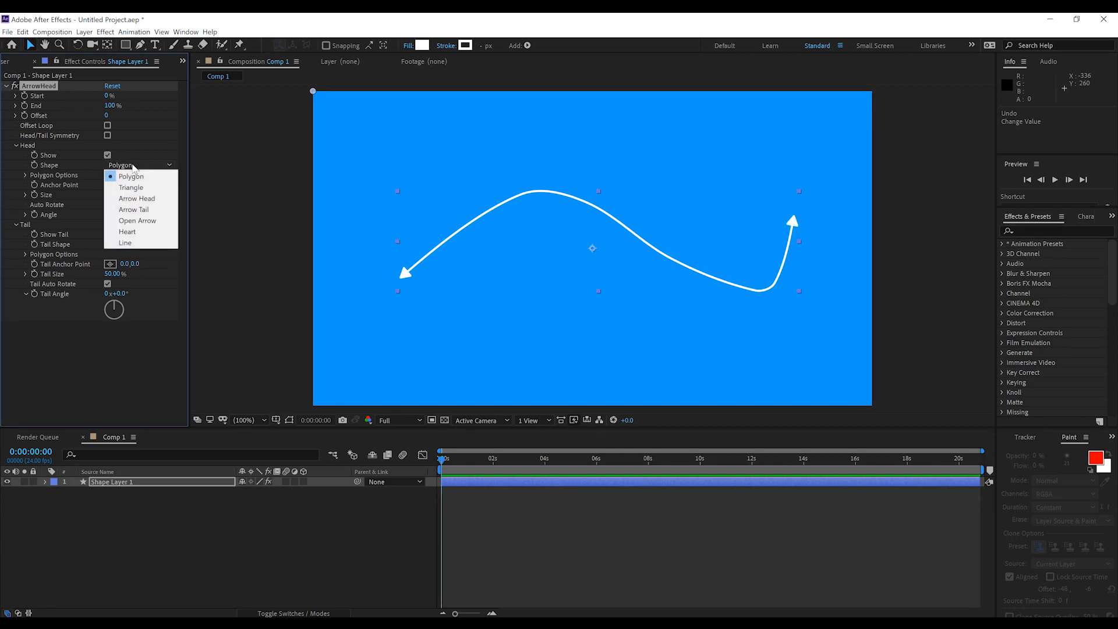
click(131, 186)
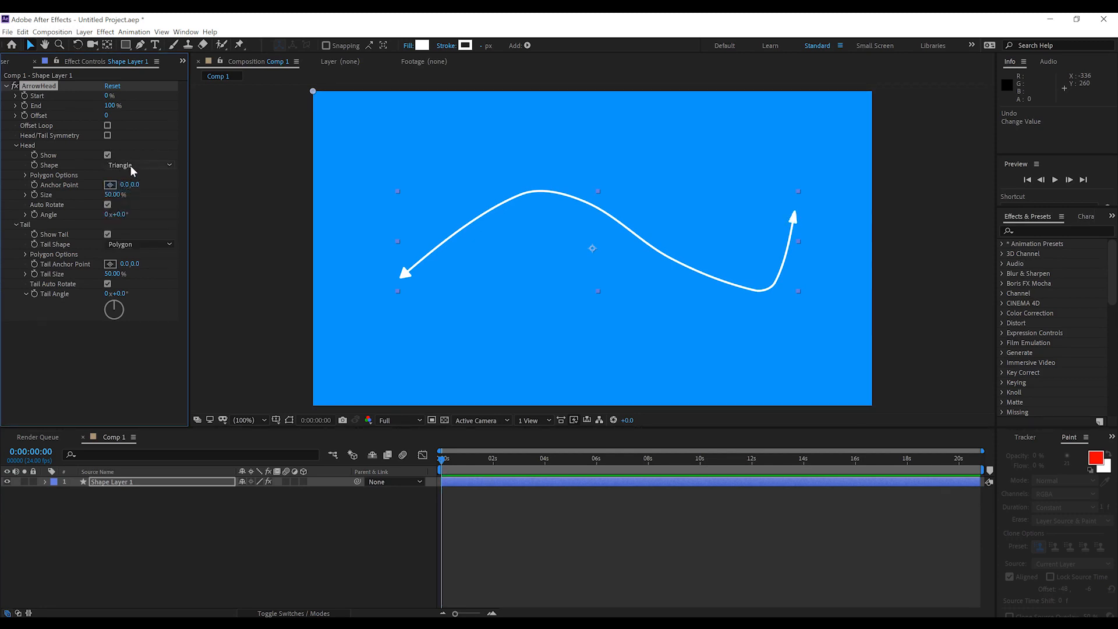
click(138, 164)
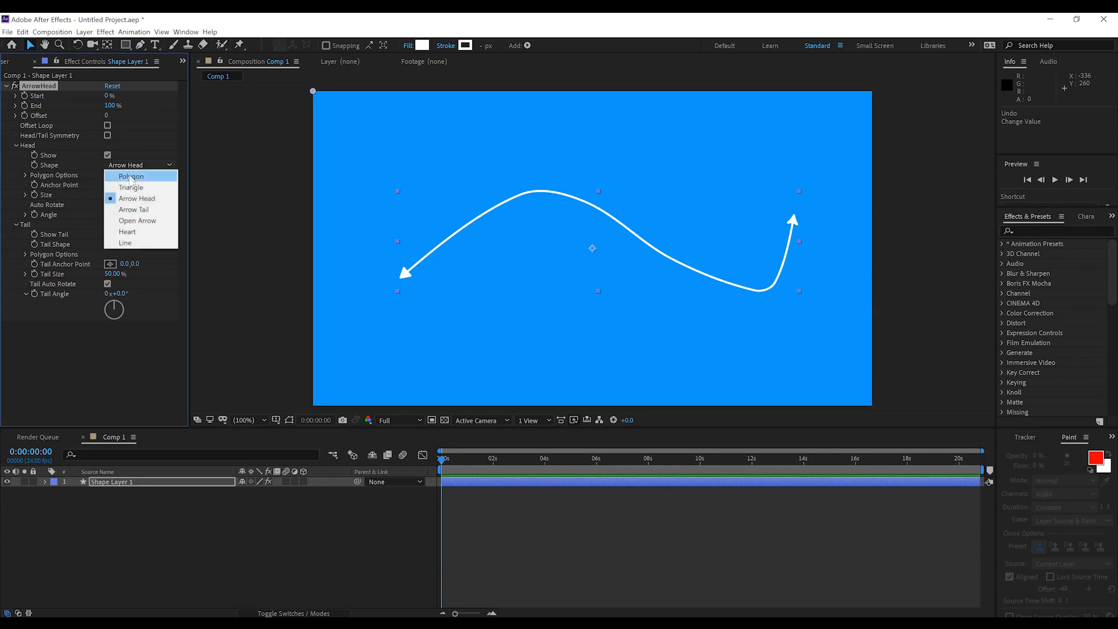
click(134, 208)
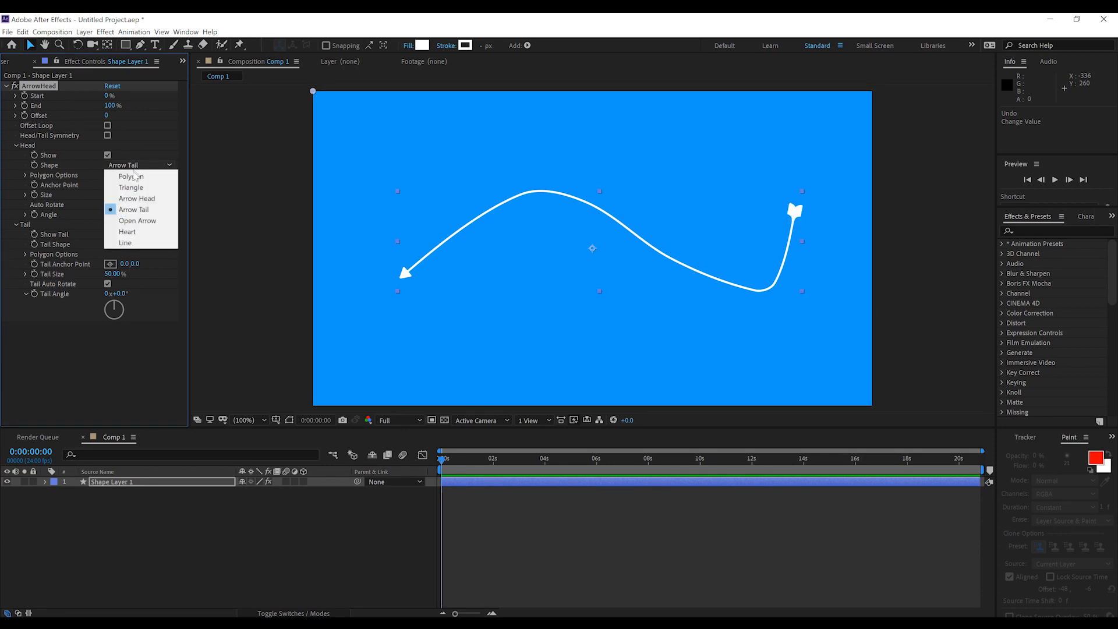
click(137, 220)
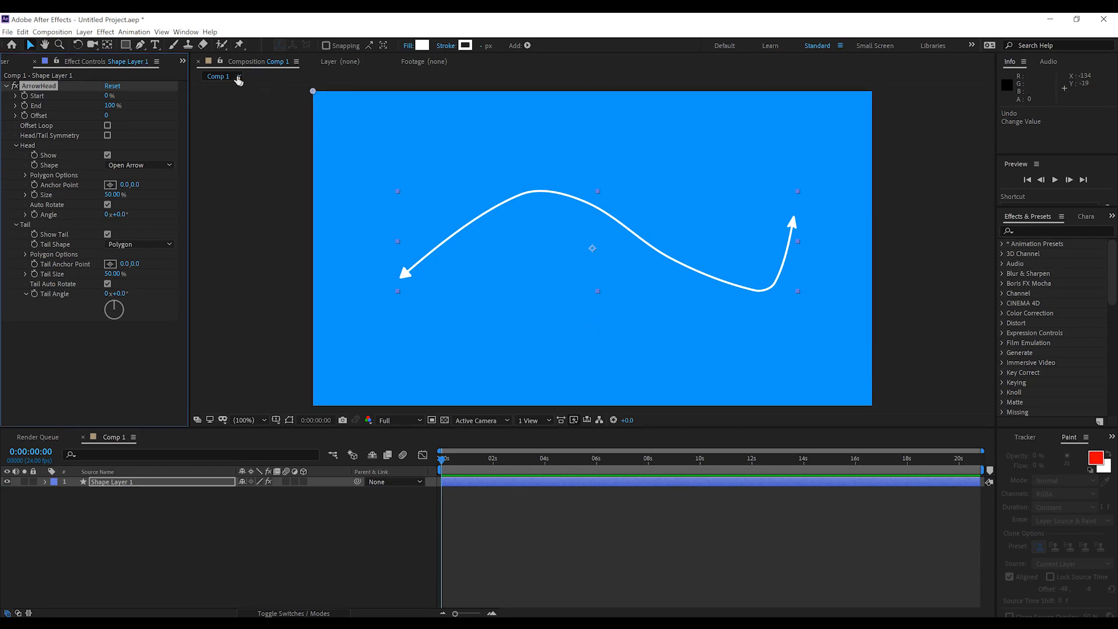
Step: Set the shape layer's Fill to None, leaving thin outlined arrowheads
click(422, 45)
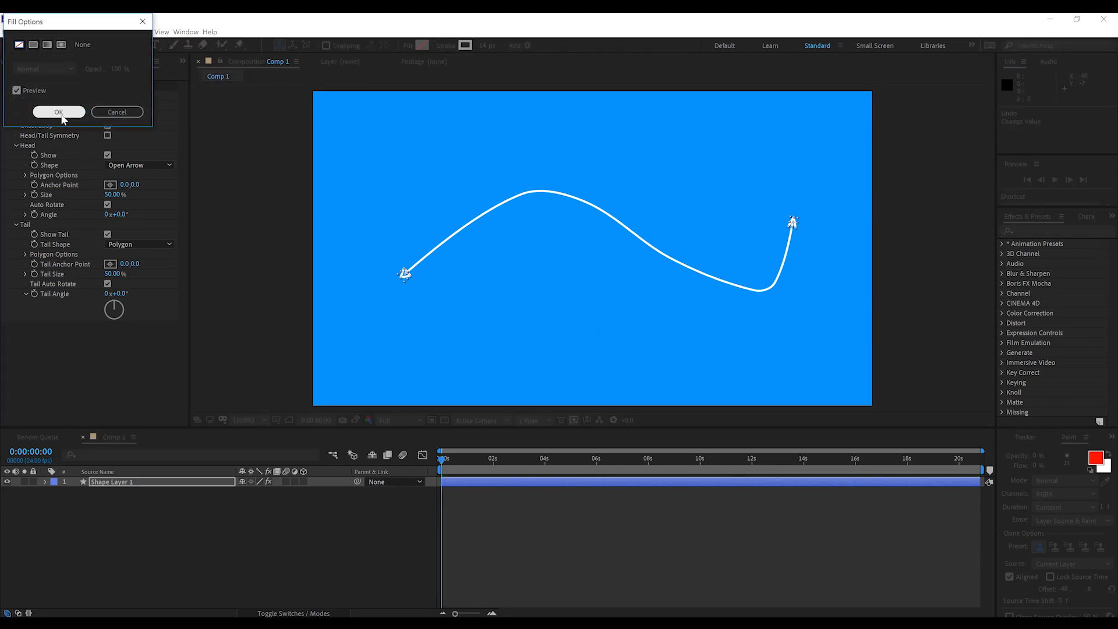
click(58, 112)
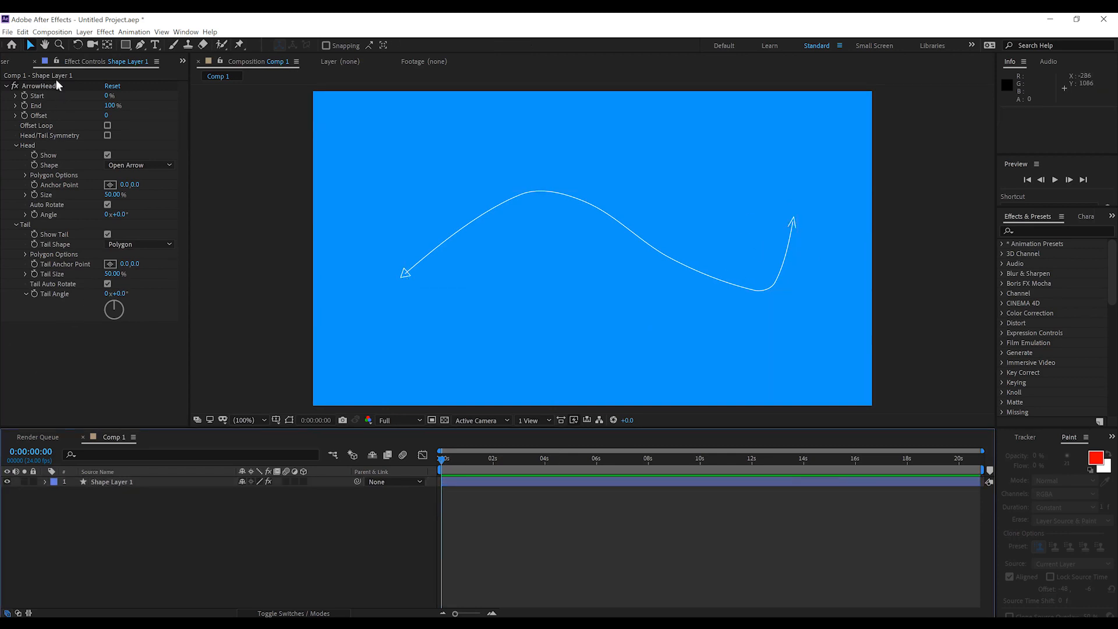
Step: Try the Heart head shape from the Head Shape list
click(137, 165)
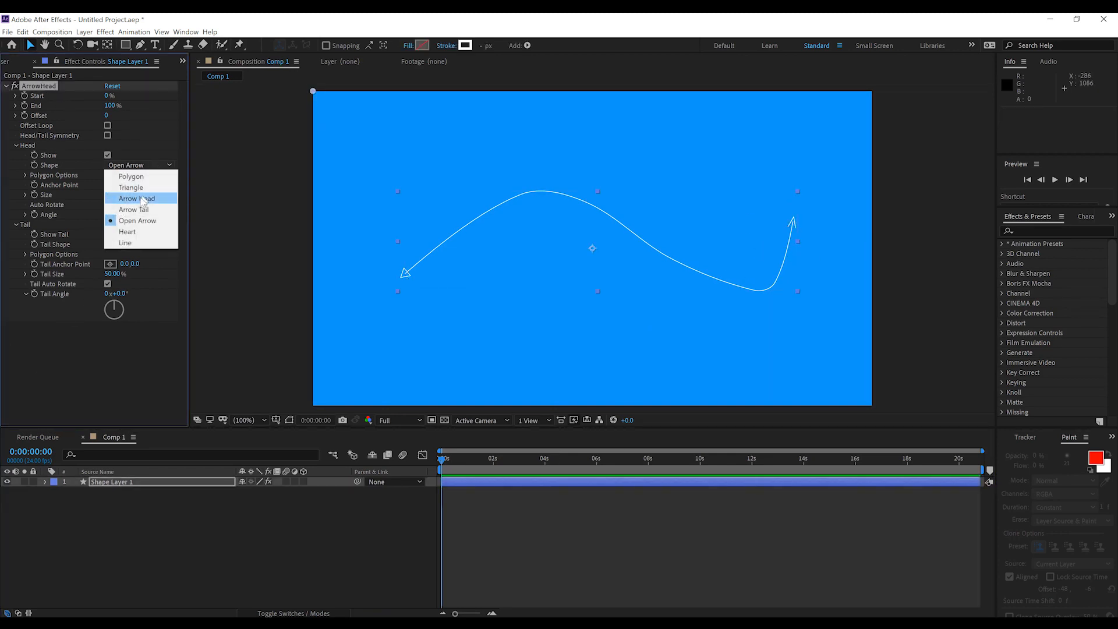
click(127, 230)
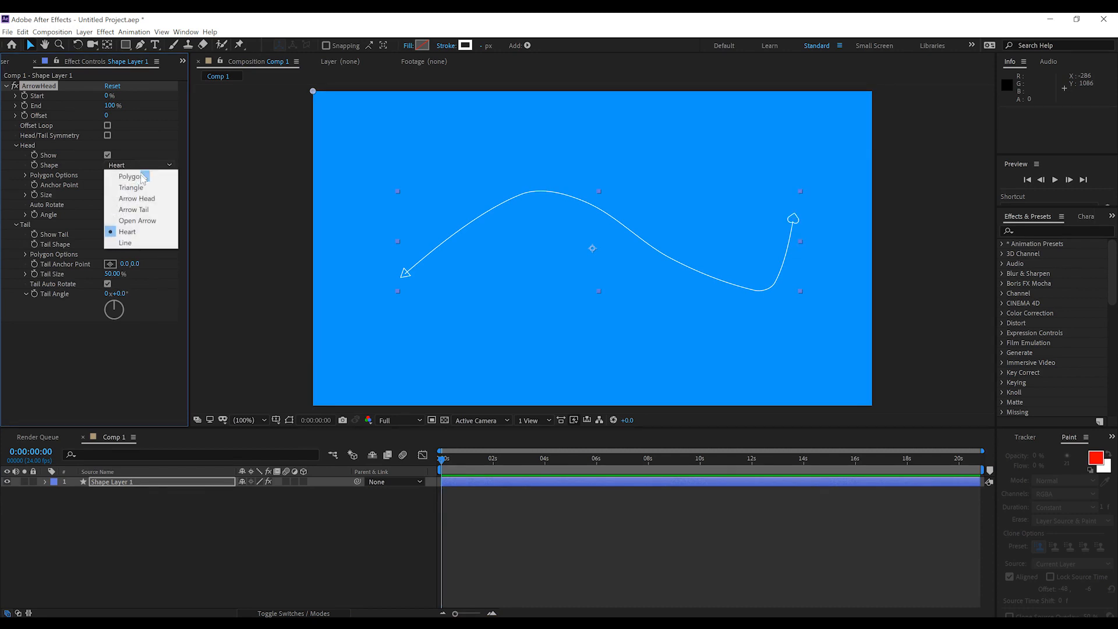
click(126, 242)
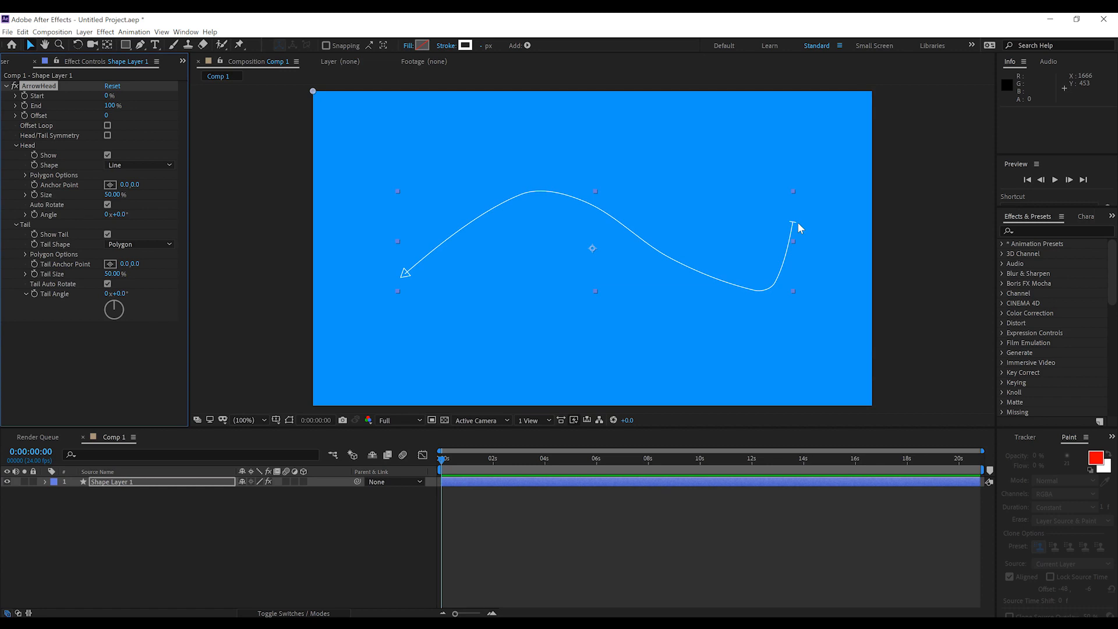
mouse_move(37, 182)
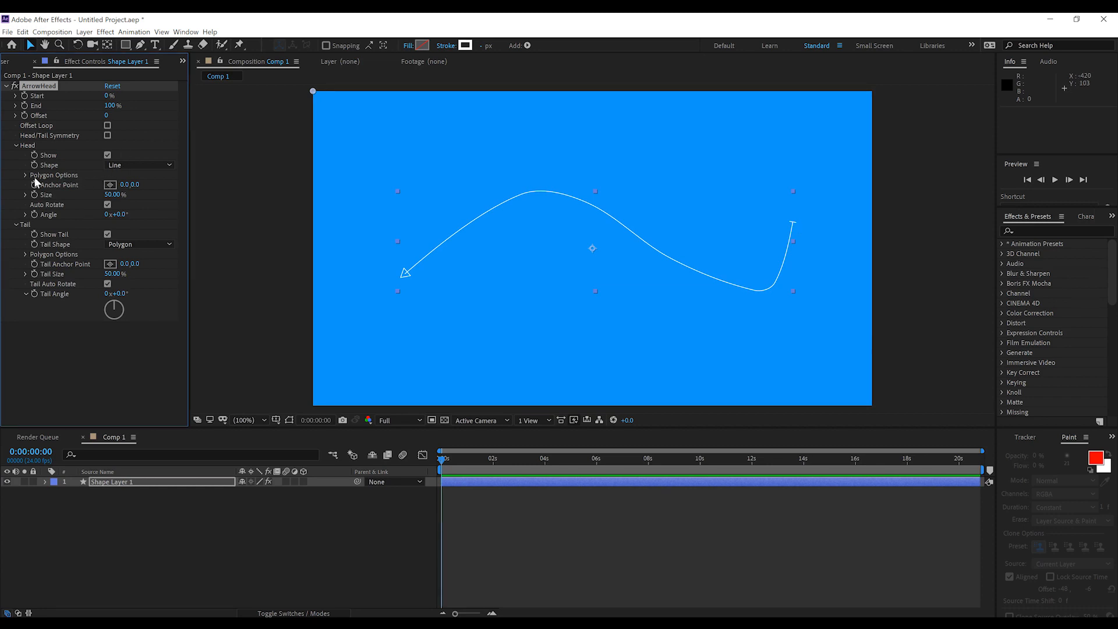
Step: Set the head shape to Polygon and reveal its polygon options
click(138, 164)
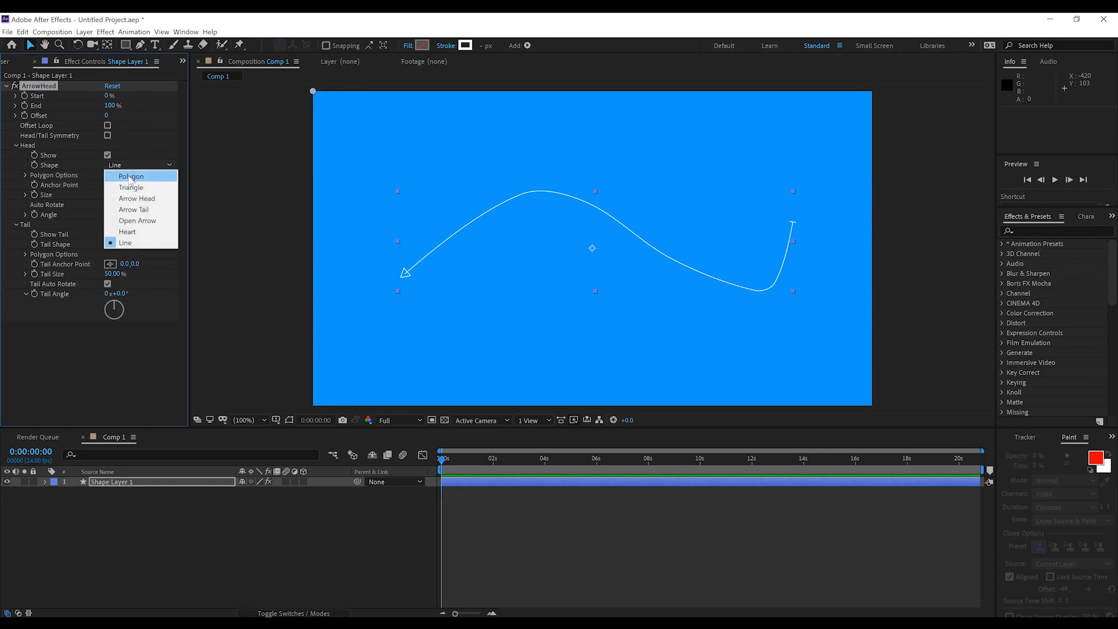
click(131, 175)
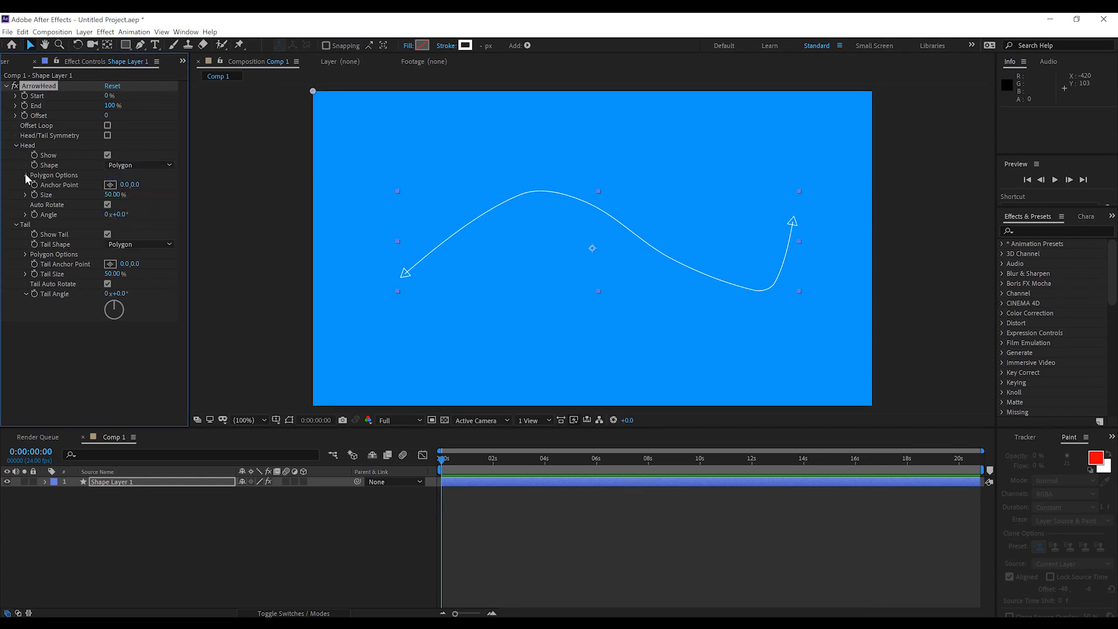
click(25, 174)
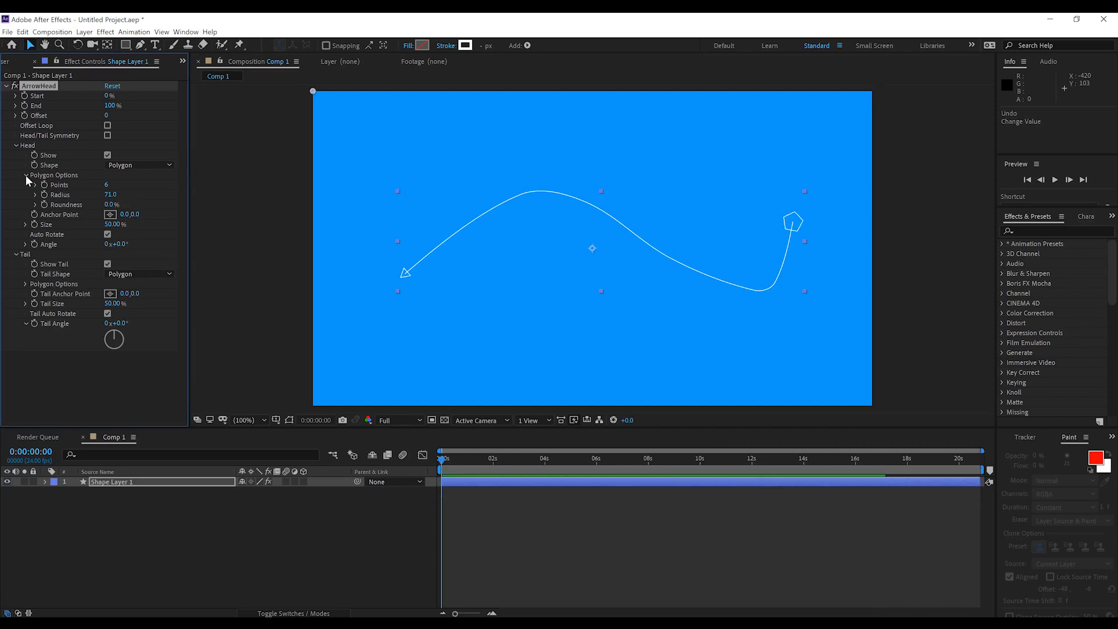
Step: Collapse the polygon options and toggle automatic rotation of the head
click(26, 176)
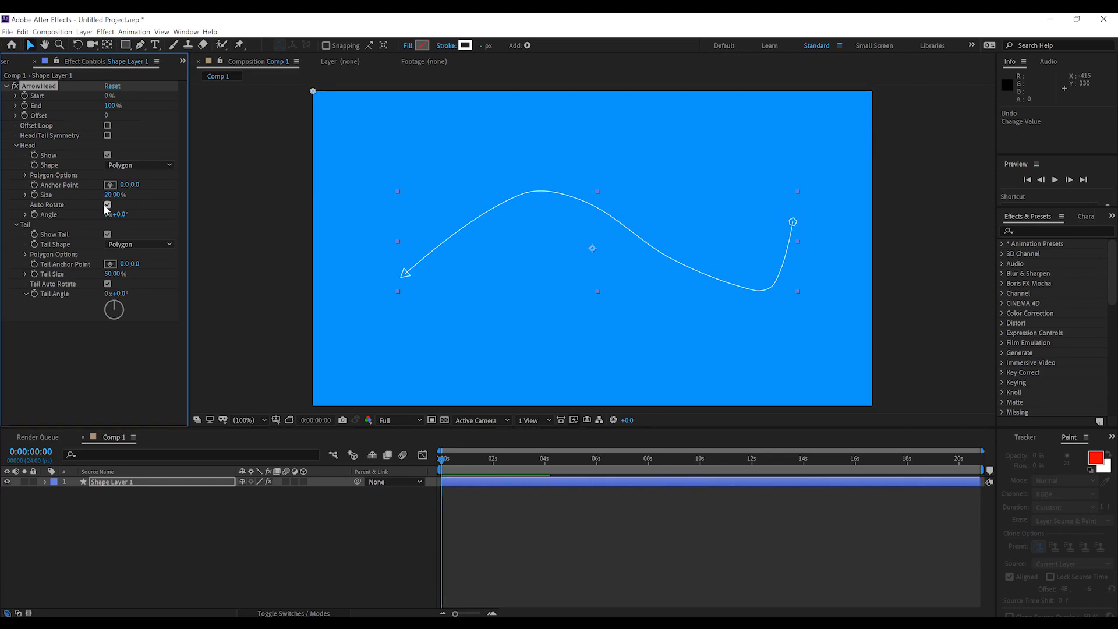
click(118, 195)
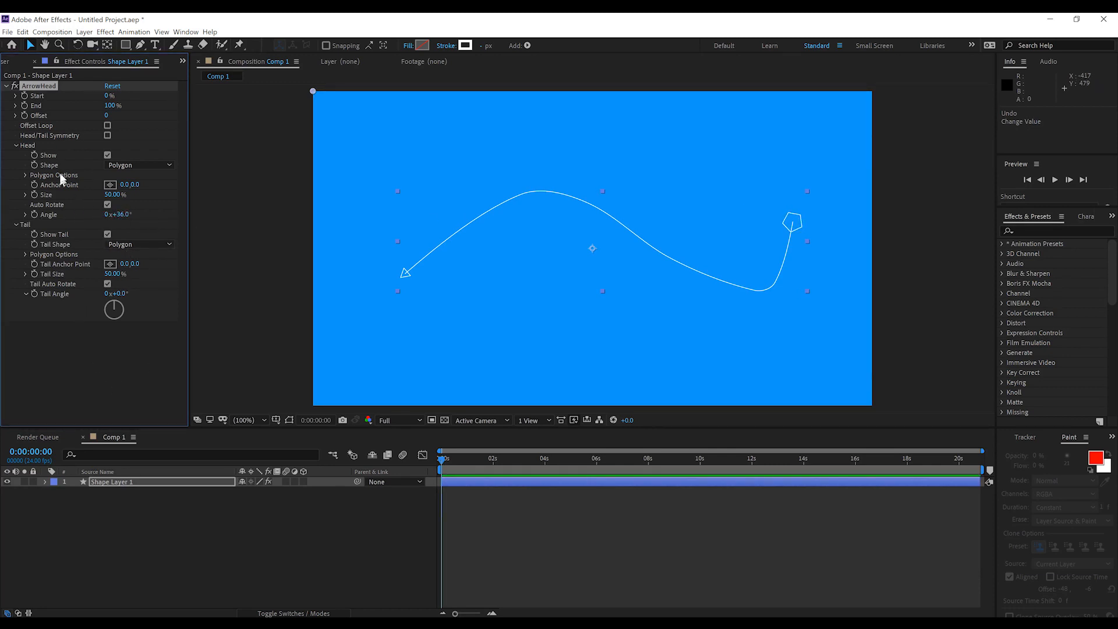
mouse_move(84, 176)
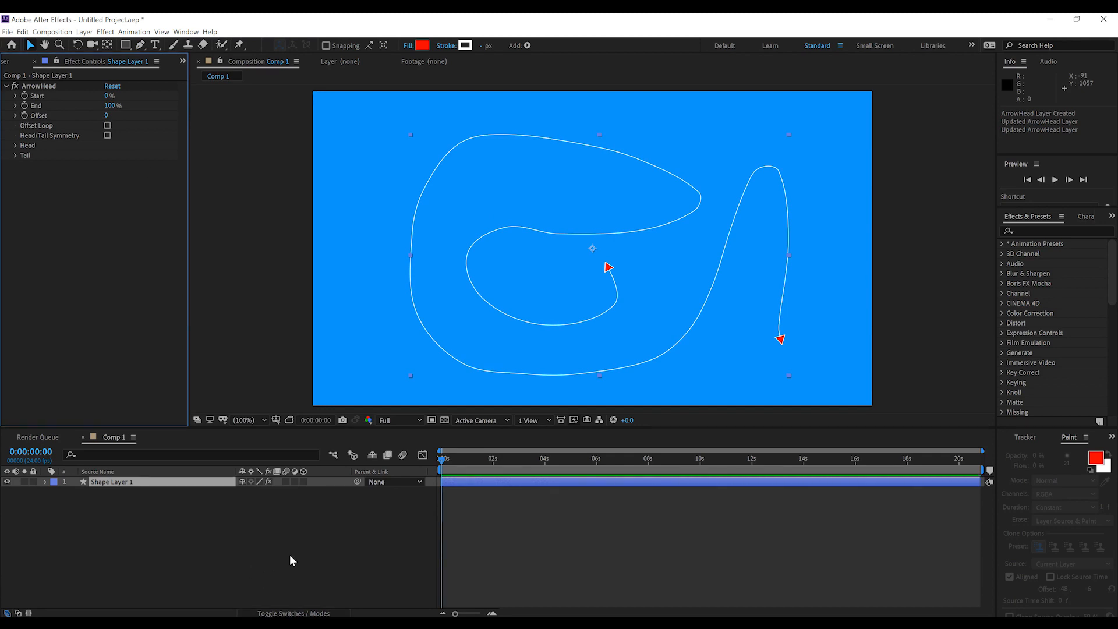
mouse_move(592, 249)
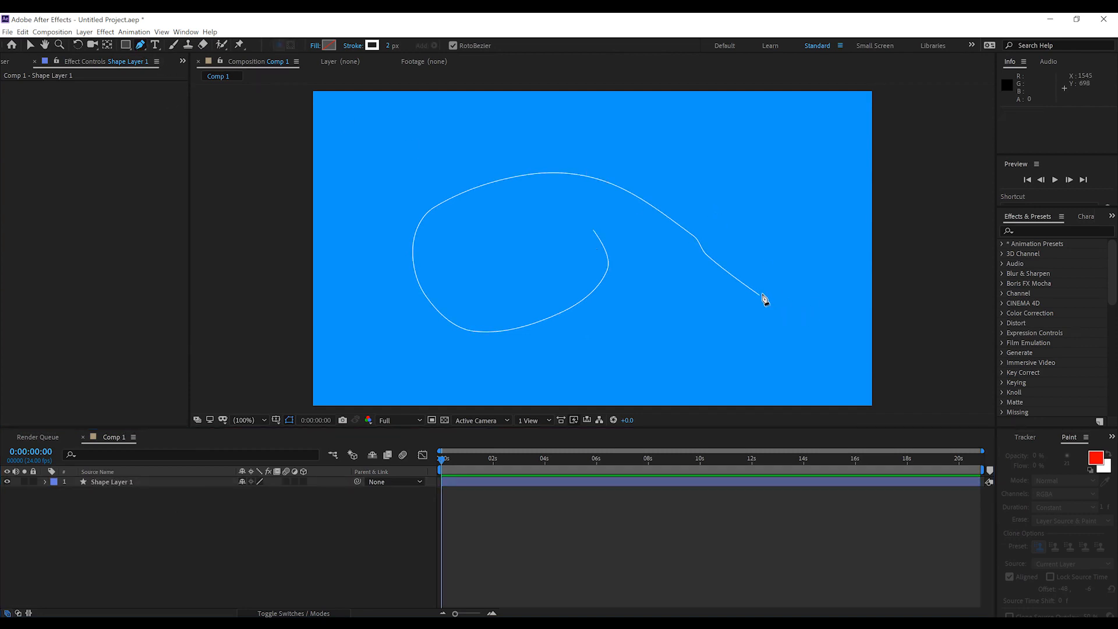
Step: Draw a small triangle at the spiral curve's end and parent it to Shape Layer 1
click(758, 294)
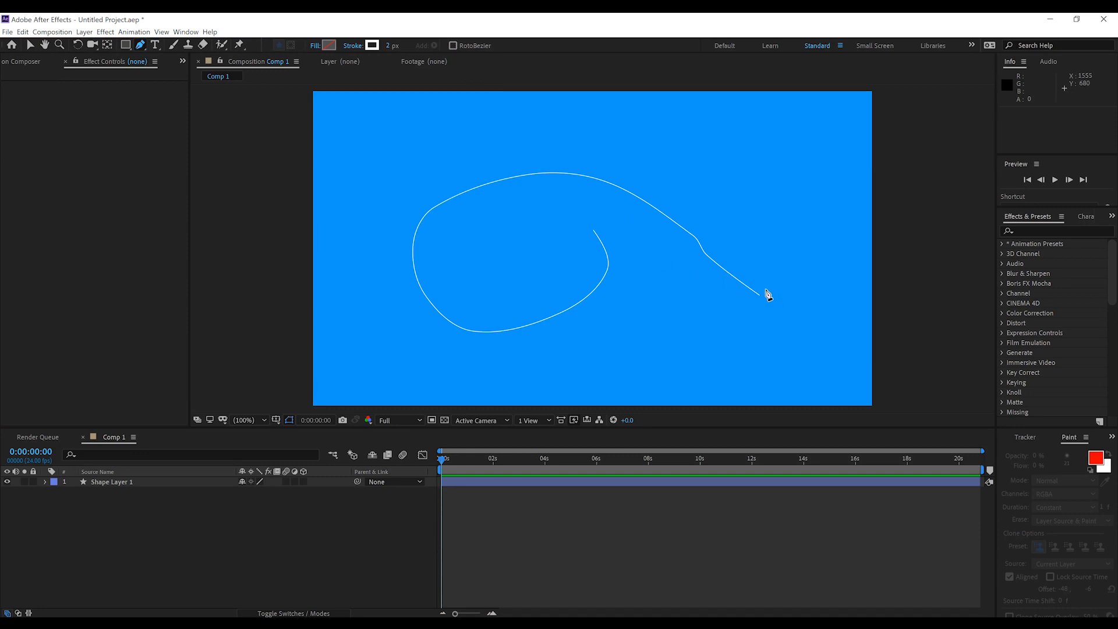
click(764, 295)
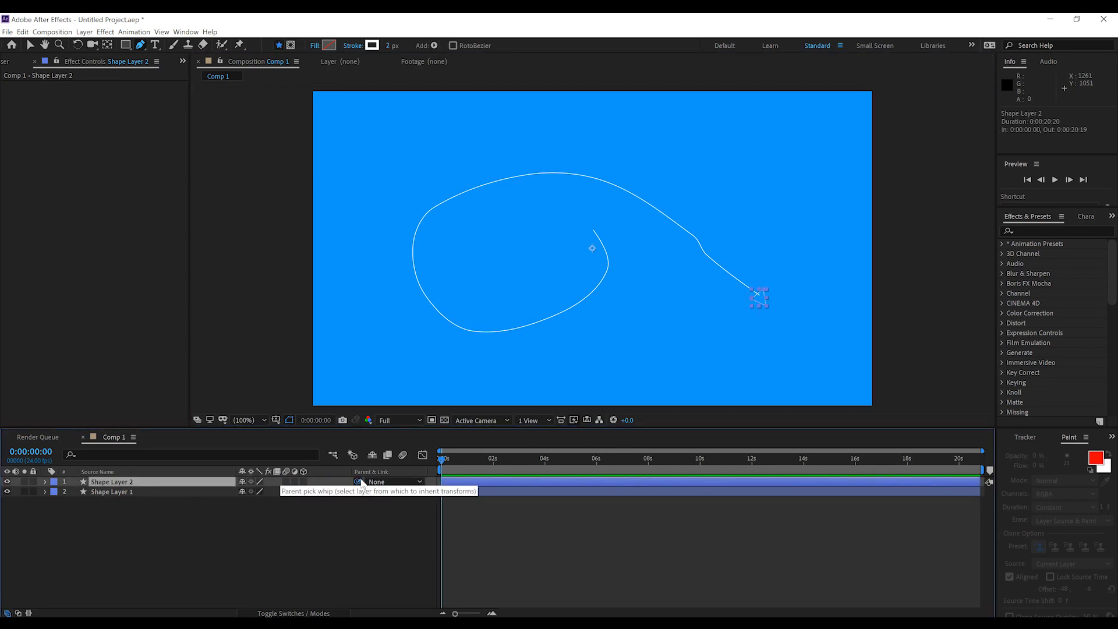
click(396, 481)
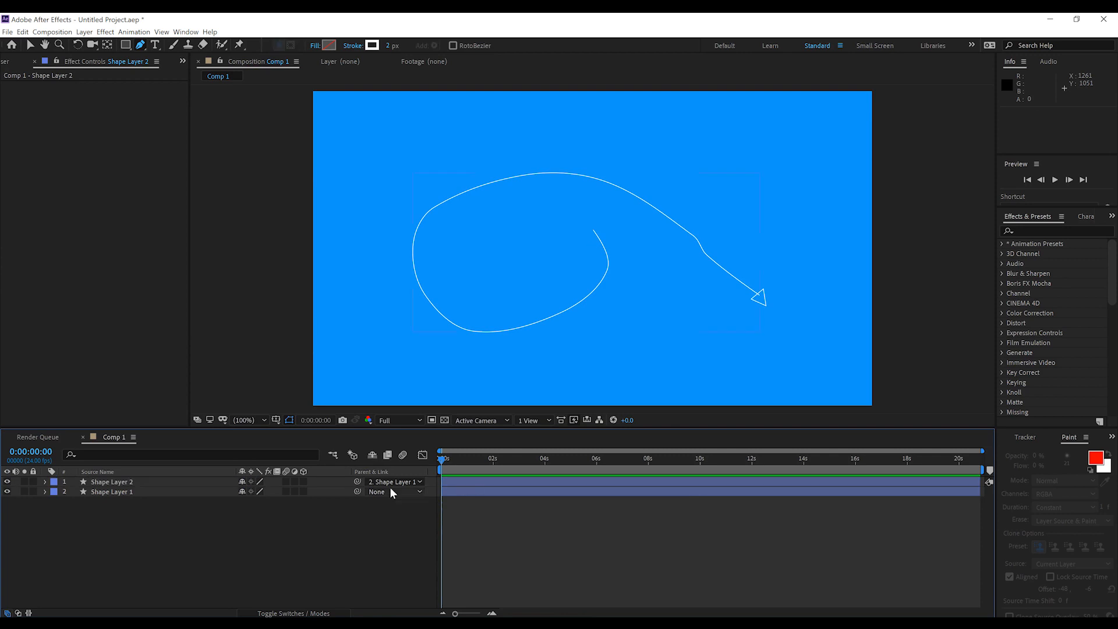
Step: Reveal position and rotation values and move the triangle's anchor point toward the curve end
click(111, 491)
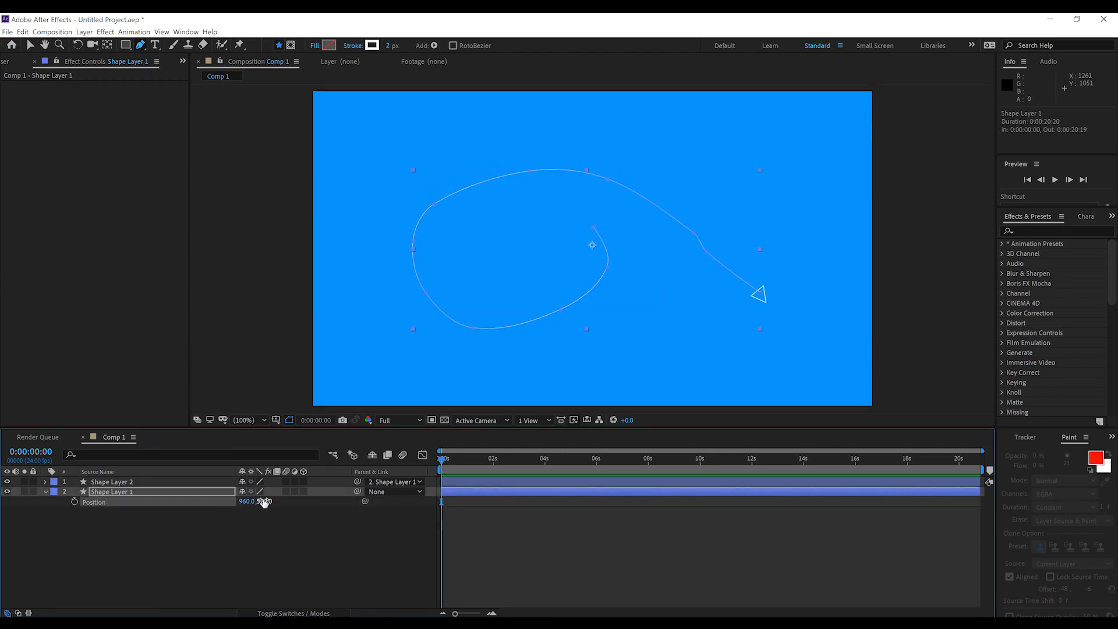
click(112, 481)
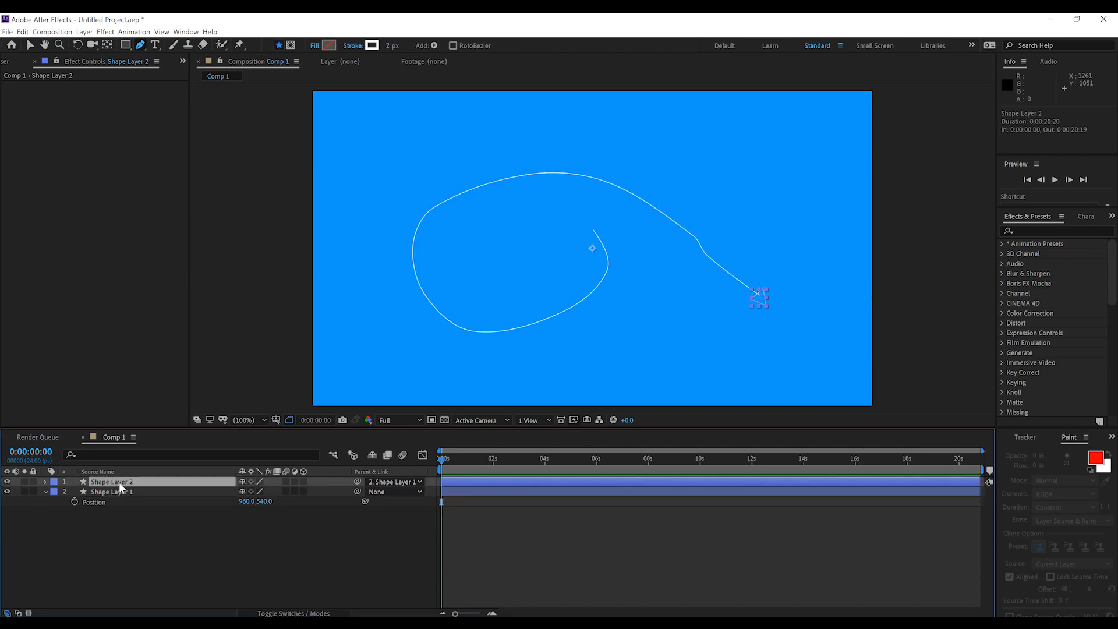
click(44, 481)
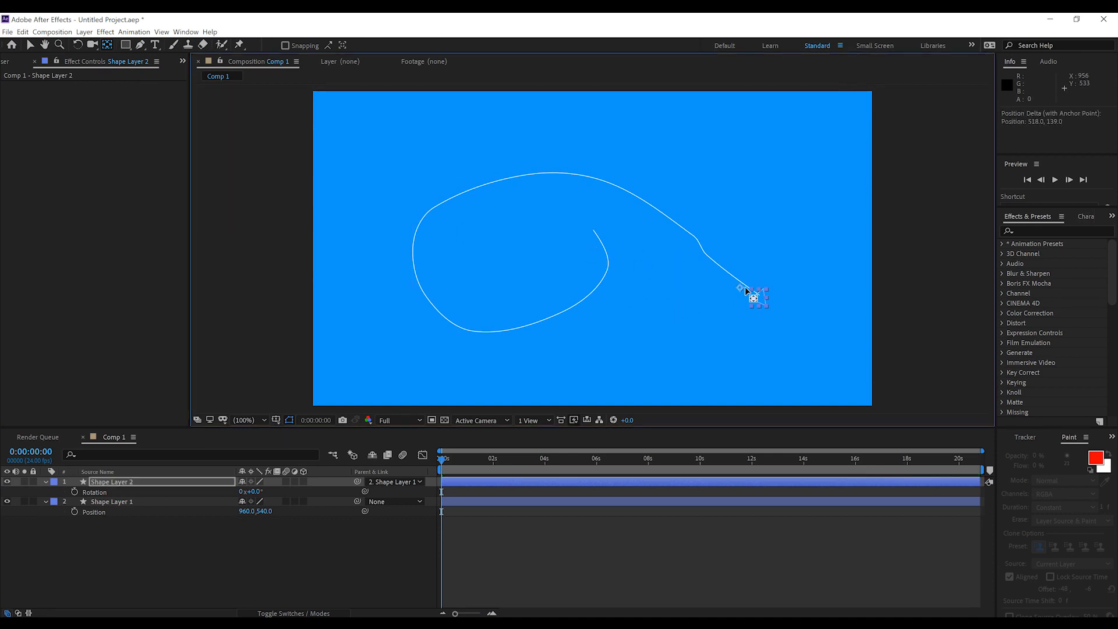
drag(741, 288, 753, 302)
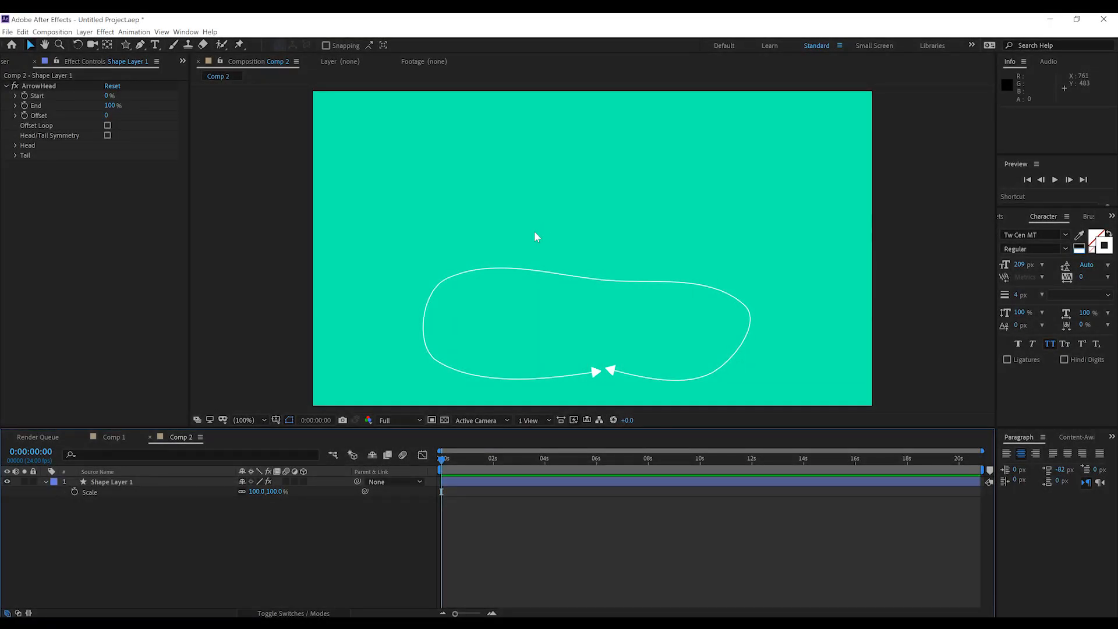
mouse_move(132, 59)
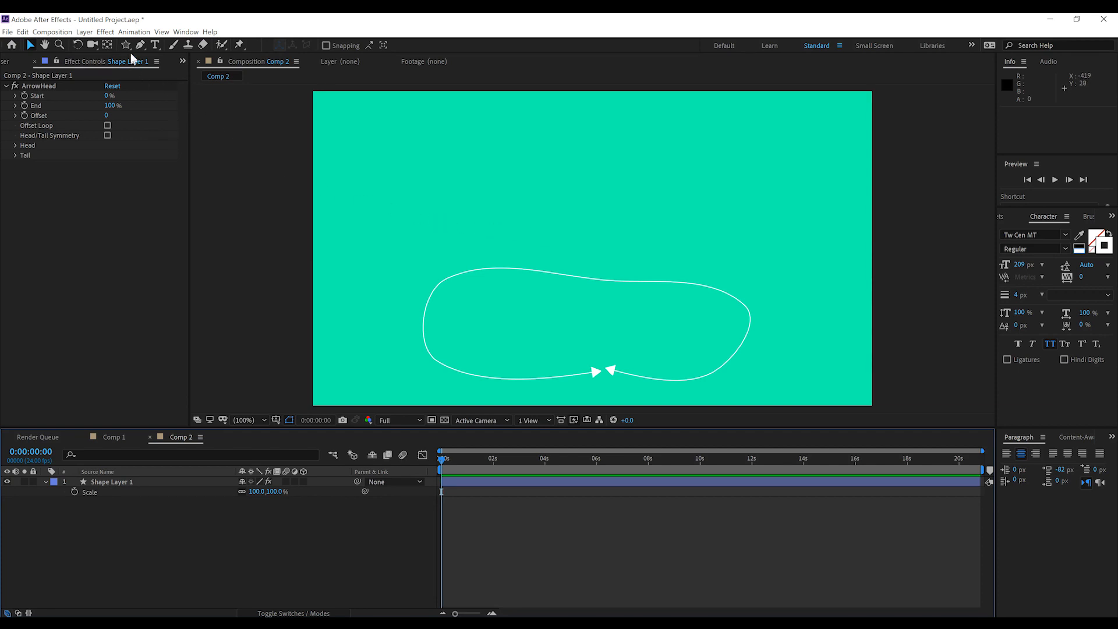
Step: Draw a white rounded rectangle above the loop with the Rounded Rectangle tool
click(125, 45)
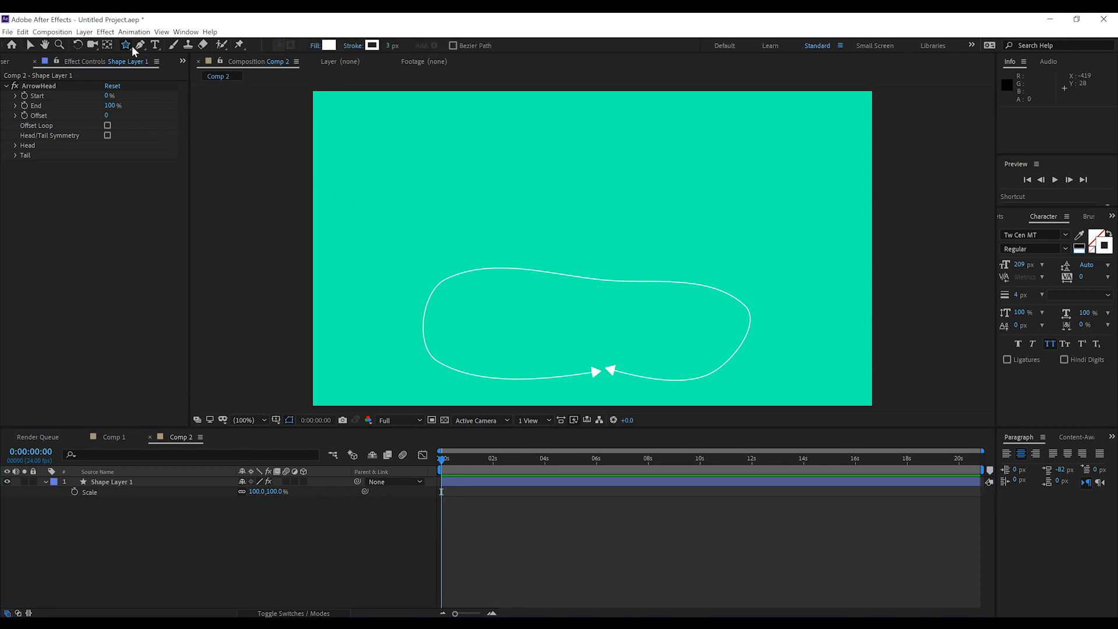
click(125, 45)
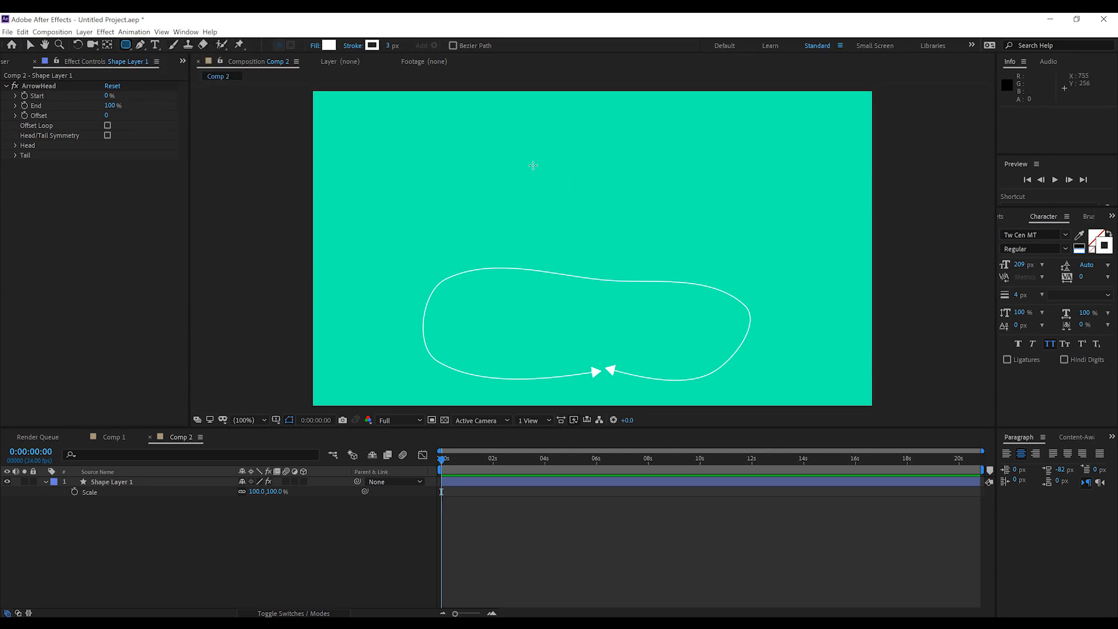
drag(508, 122, 714, 231)
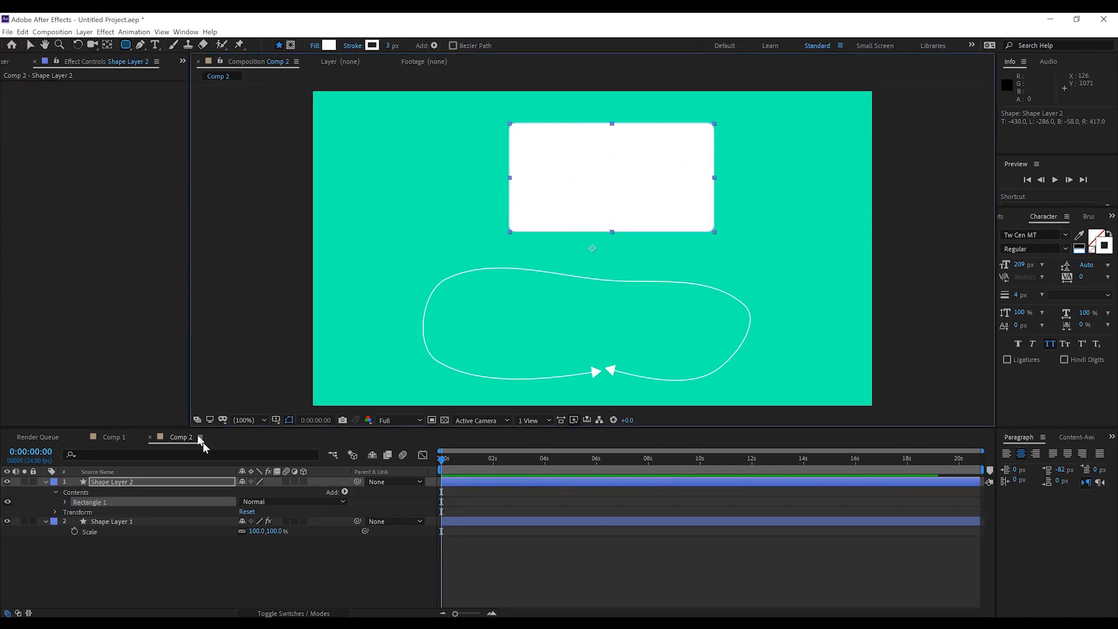
Step: Bring up the VA ArrowHead script panel from the Window menu
click(183, 62)
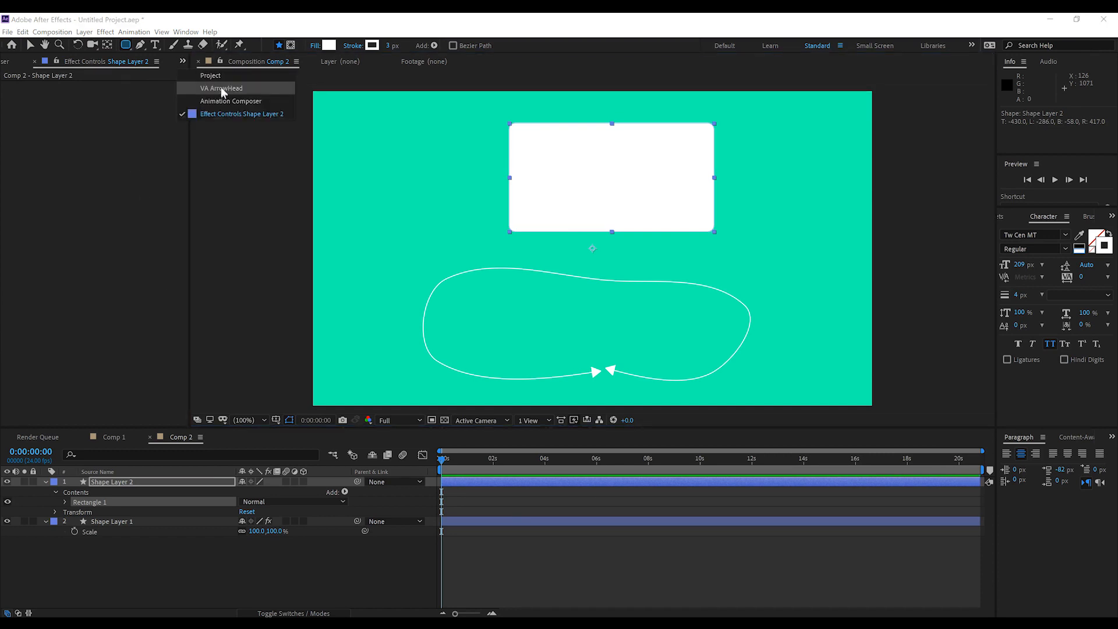
click(221, 88)
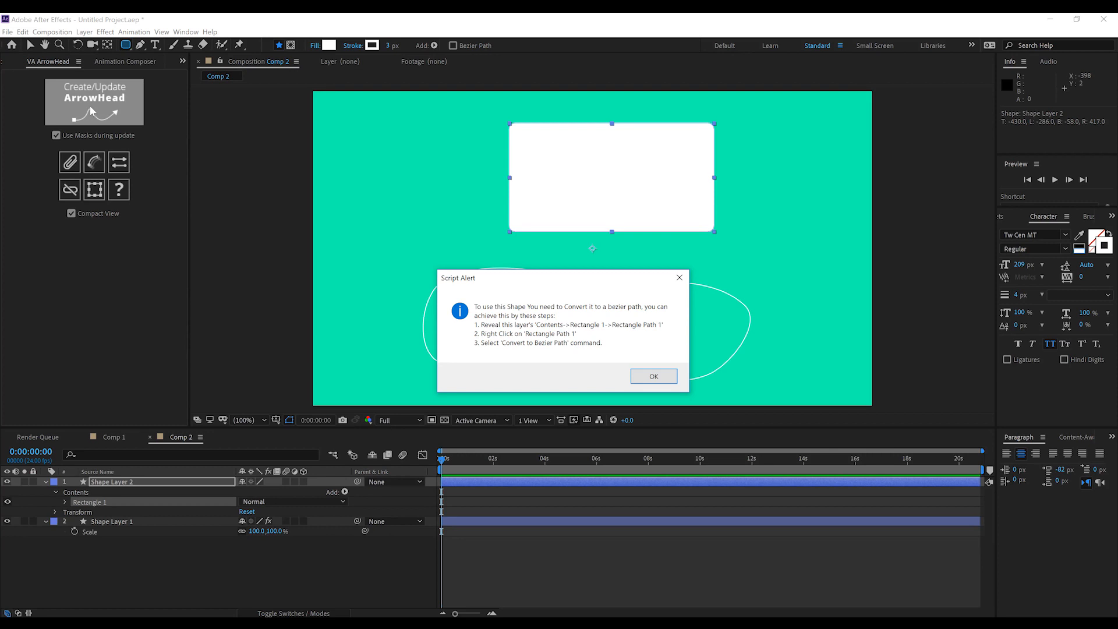
mouse_move(160, 125)
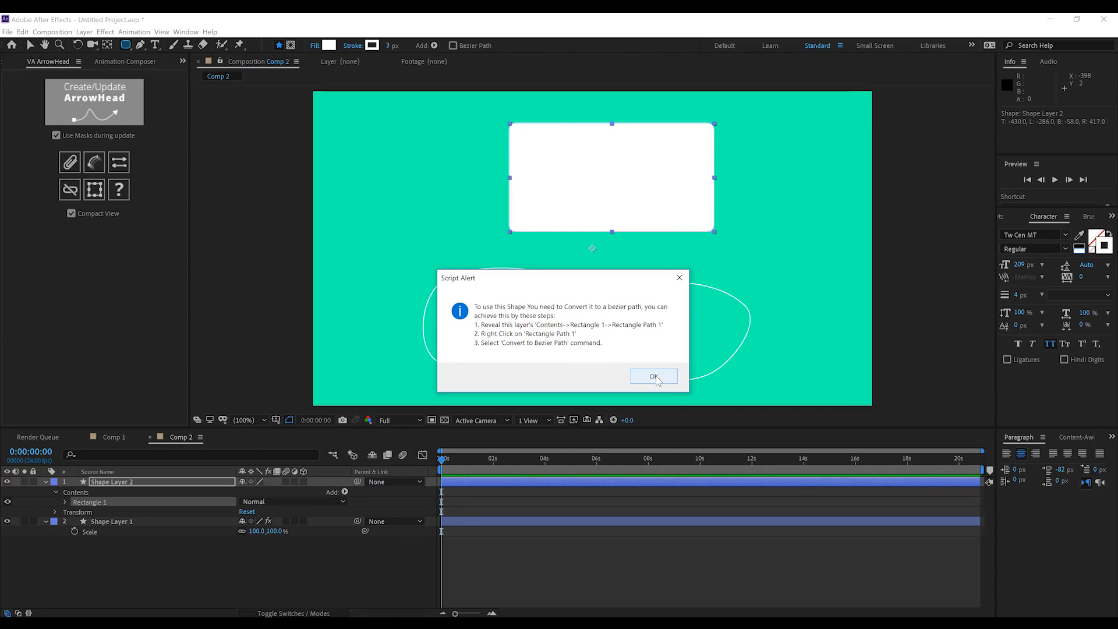
Step: Dismiss the alert, convert Rectangle Path 1 to a bezier path and create arrowheads on it
click(653, 376)
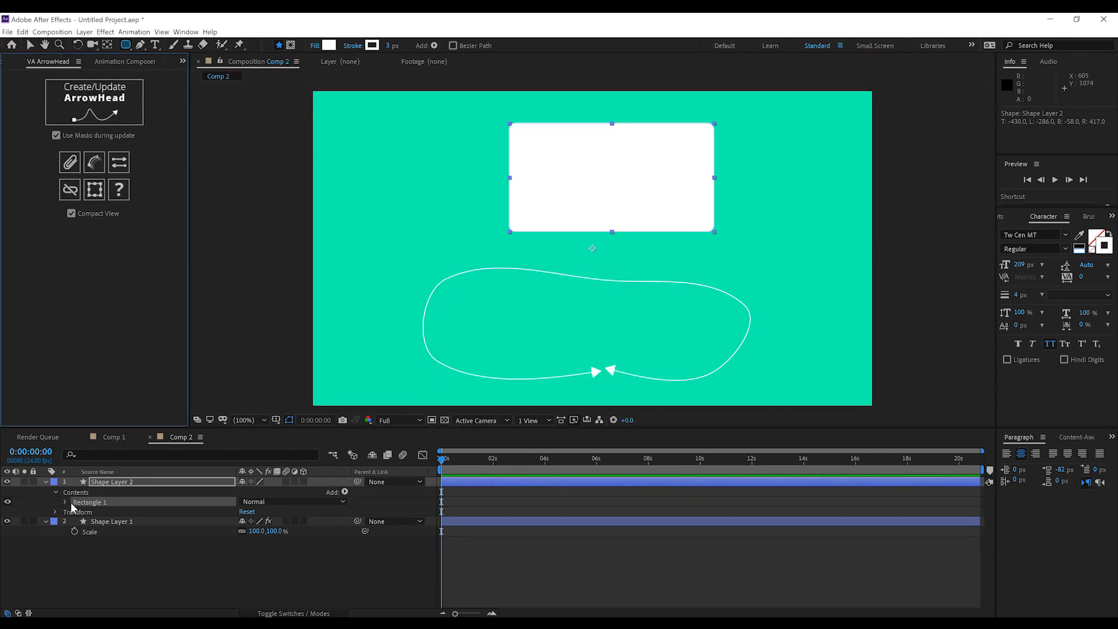
click(65, 502)
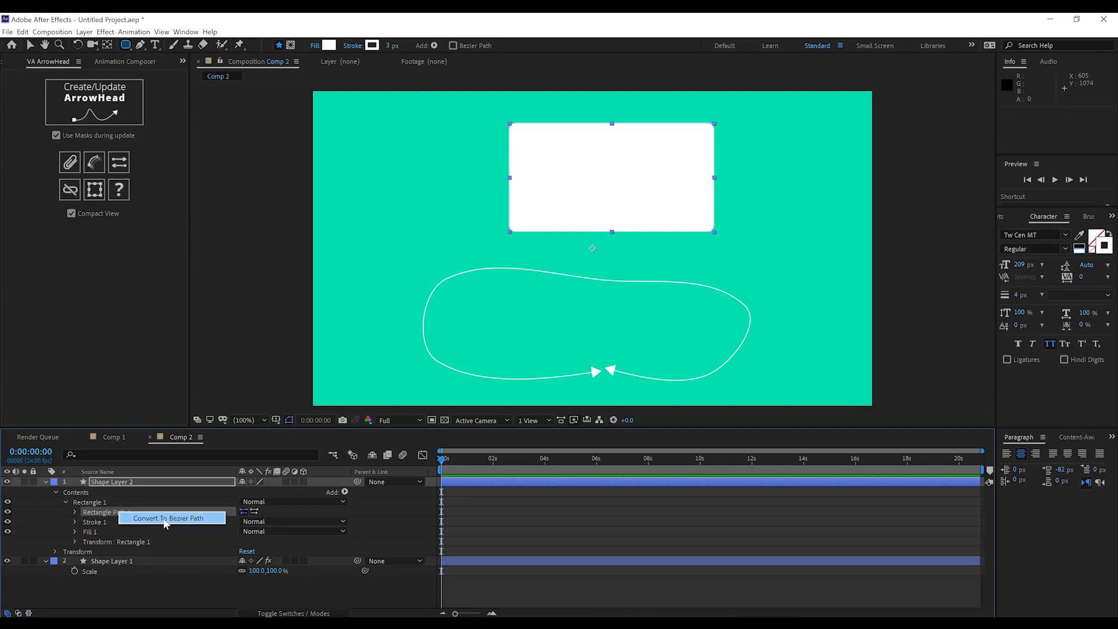
click(168, 517)
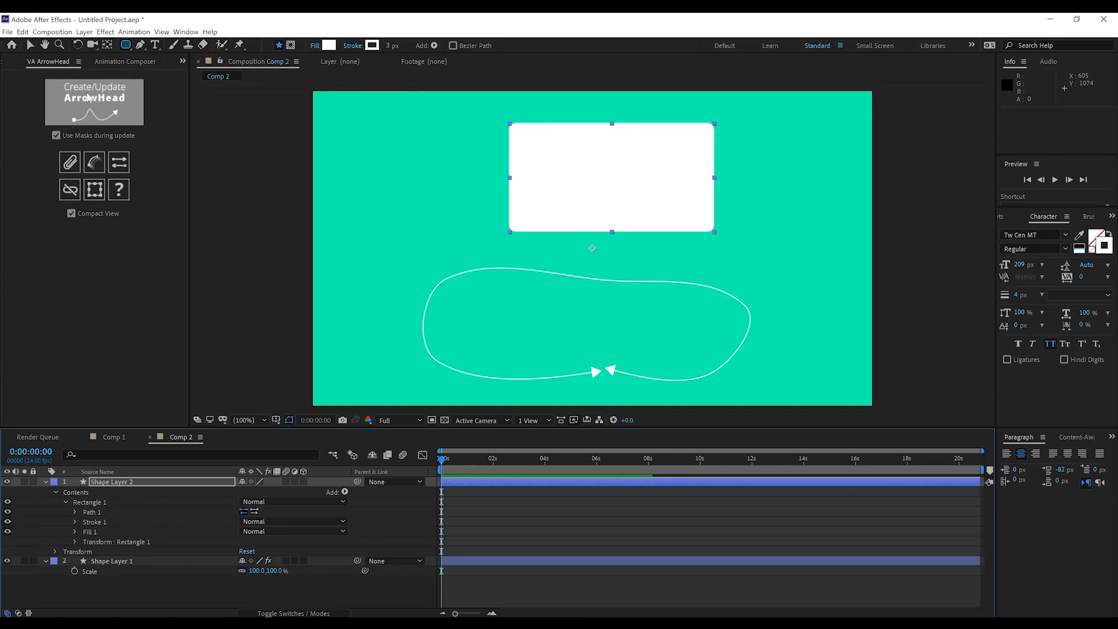
click(93, 102)
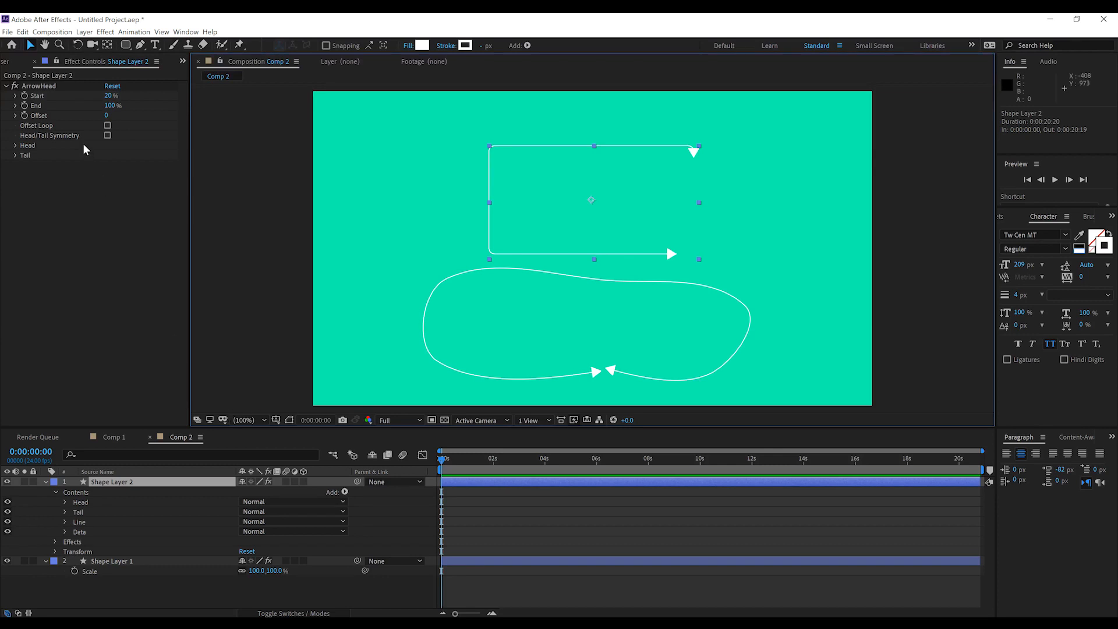
mouse_move(647, 242)
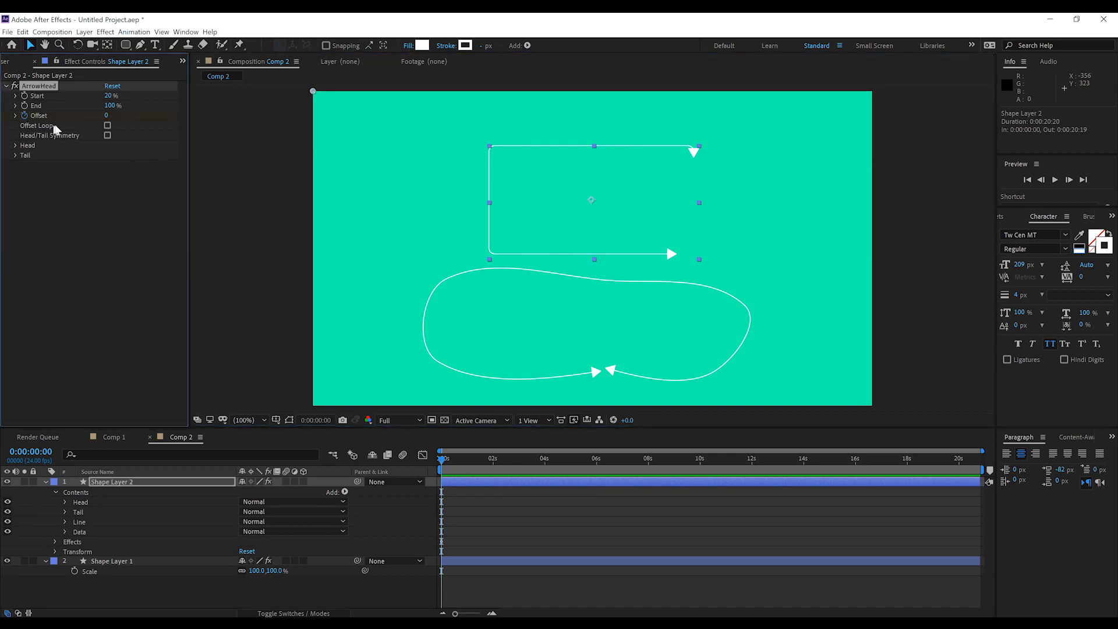
Step: Enable Offset Loop and keyframe the Offset at about two seconds so the arrows travel around the outline
click(107, 135)
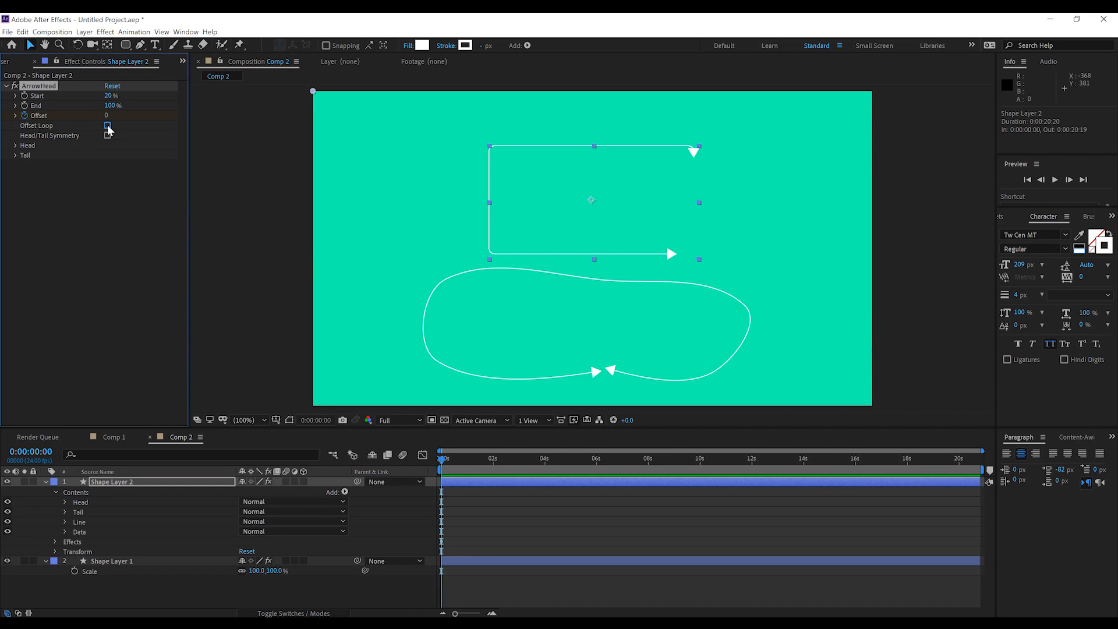
click(107, 125)
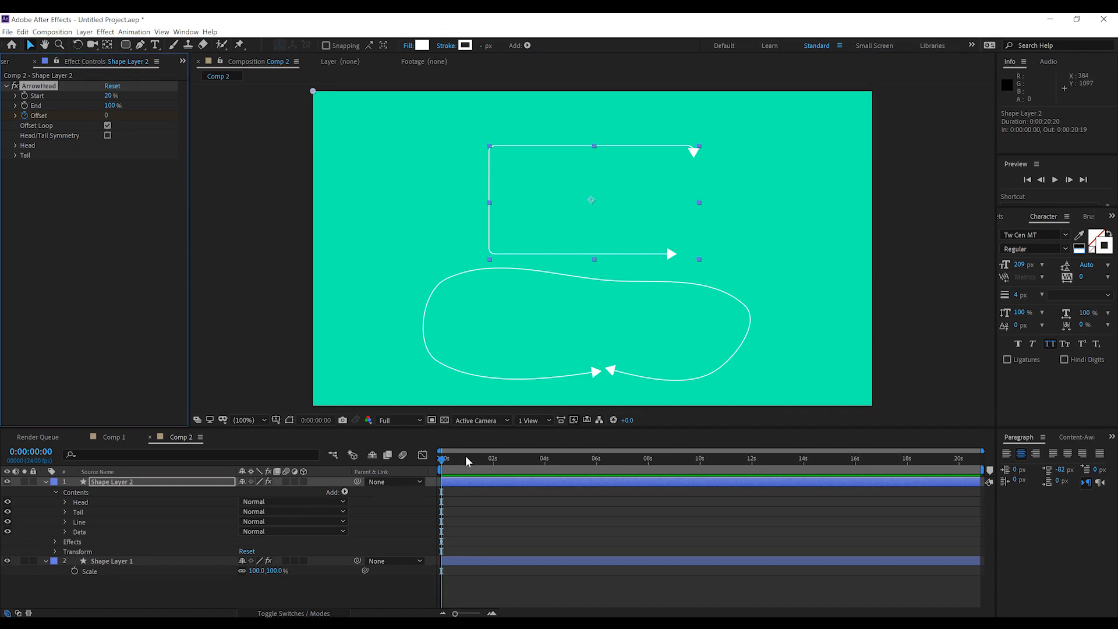
drag(440, 458, 490, 457)
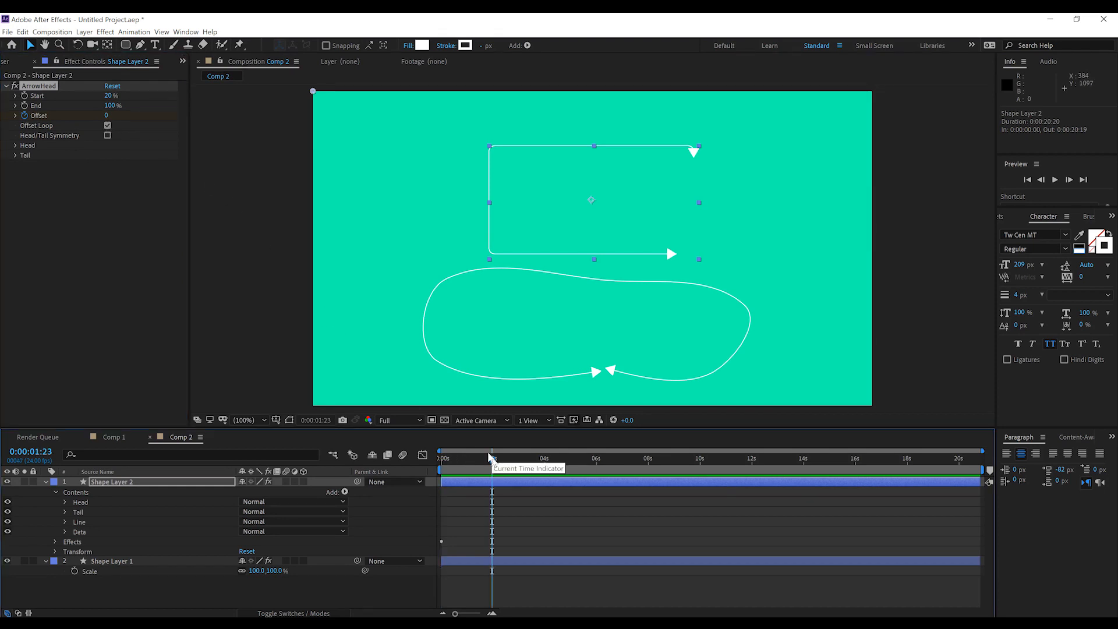
click(114, 116)
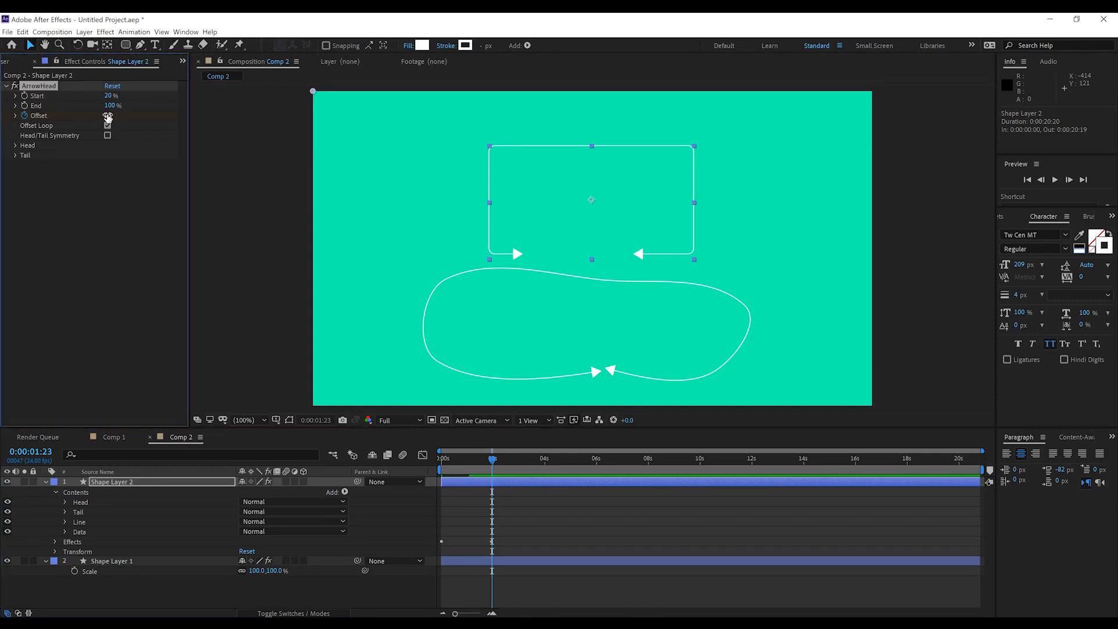
click(107, 124)
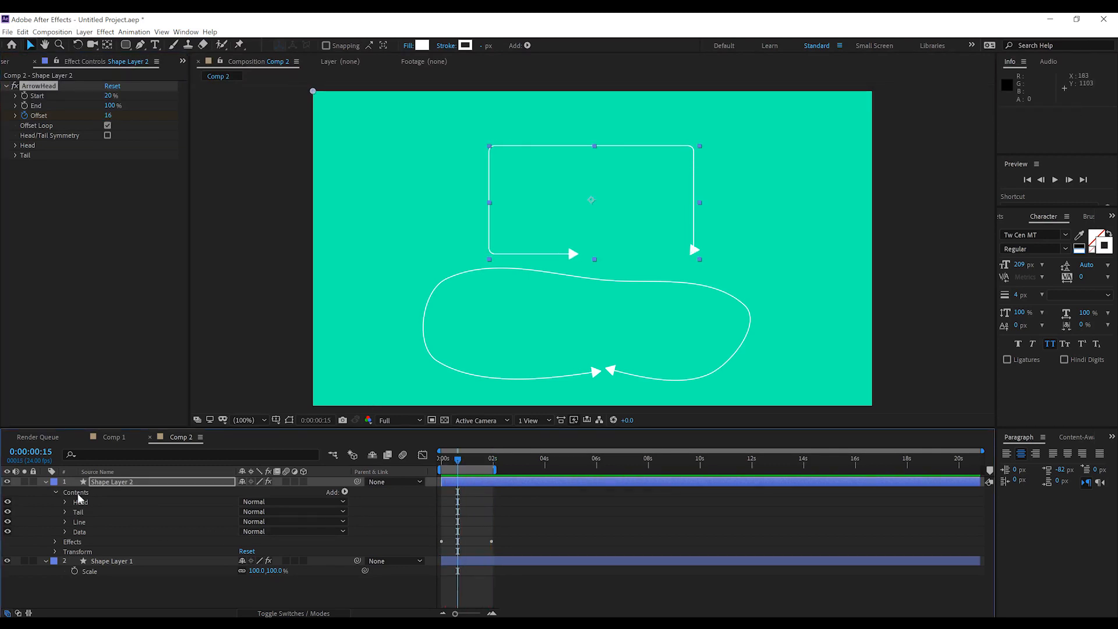
Step: Add vertices to the rectangle path with the Pen tool and drag them to form an irregular notched shape
click(141, 45)
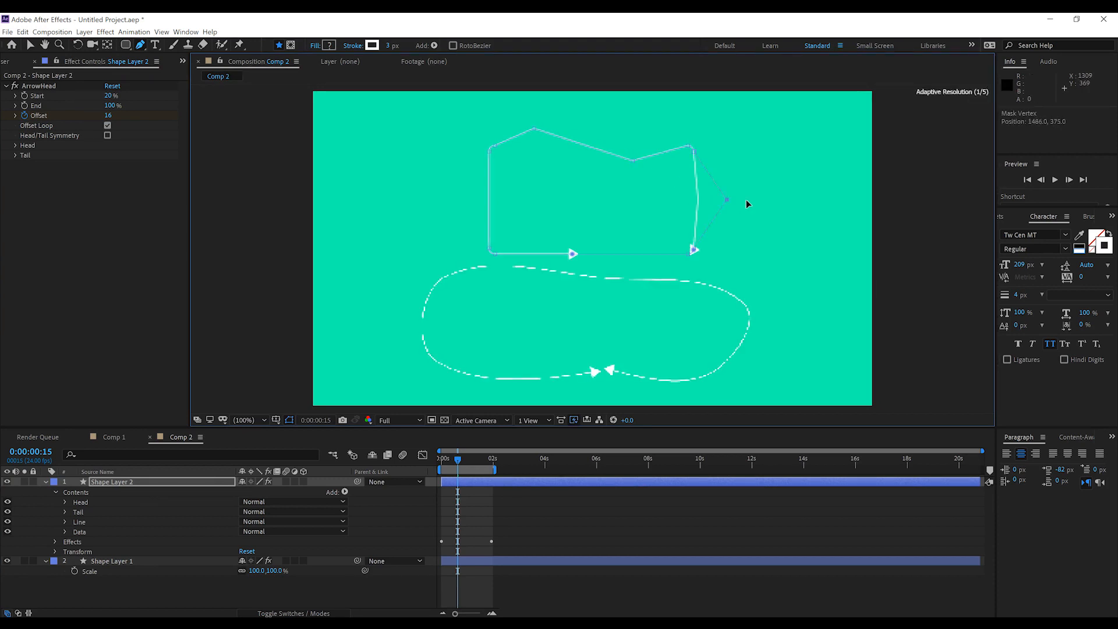
drag(726, 199, 747, 201)
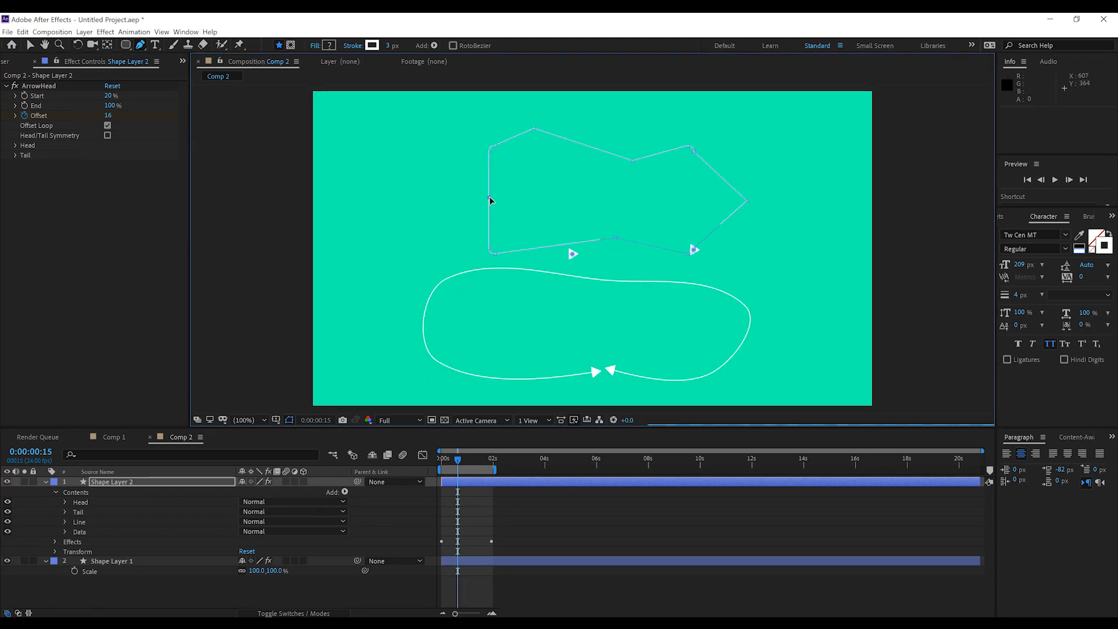
drag(488, 199, 534, 202)
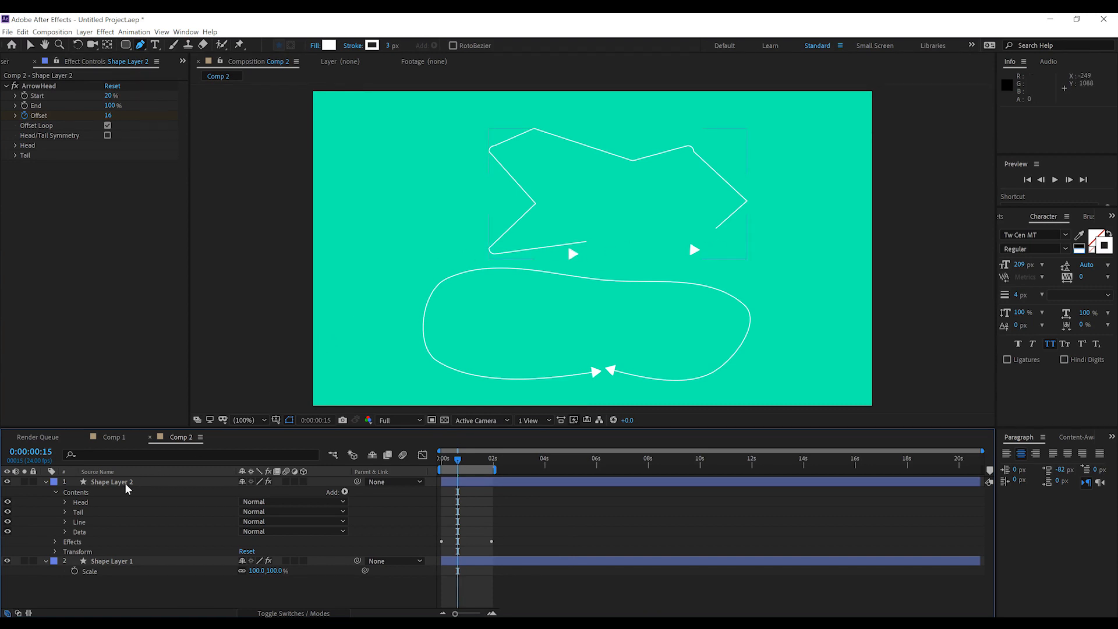
click(182, 63)
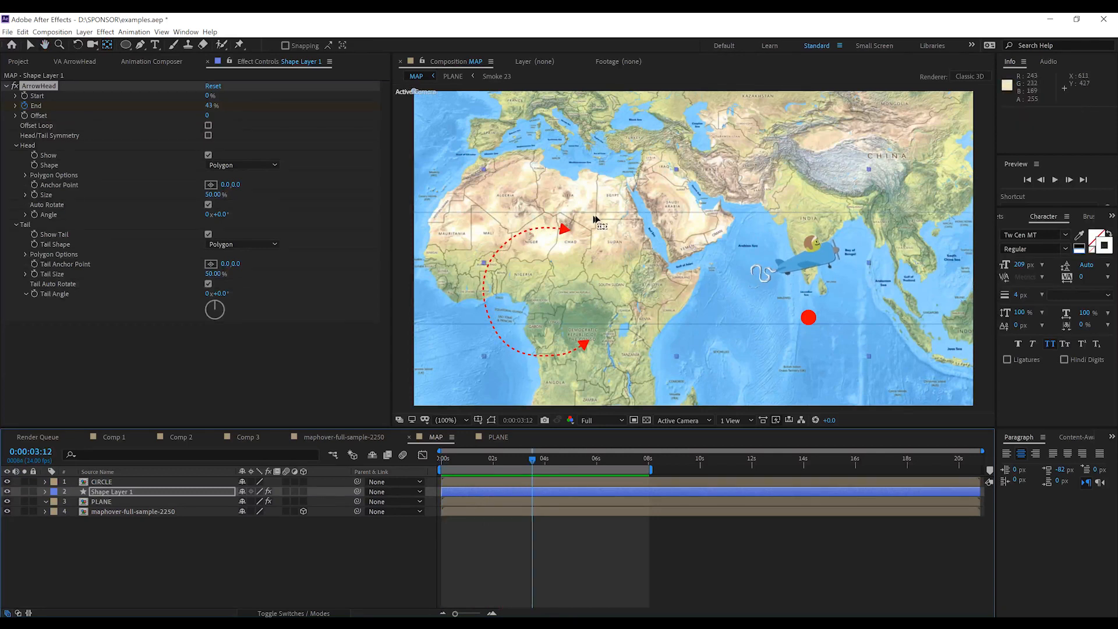
mouse_move(789, 230)
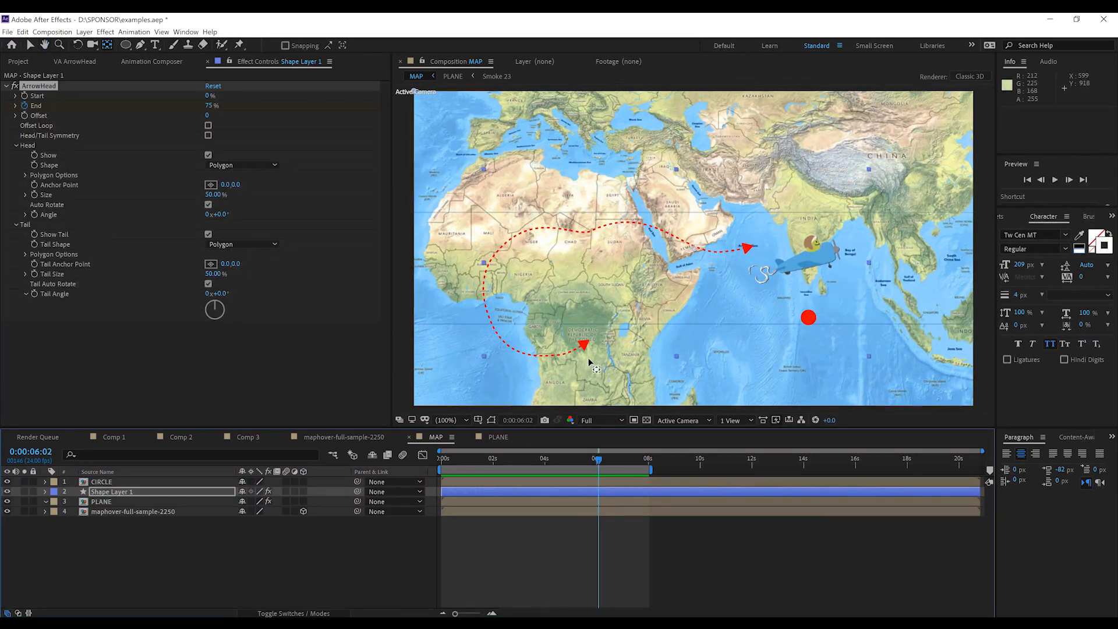
mouse_move(630, 273)
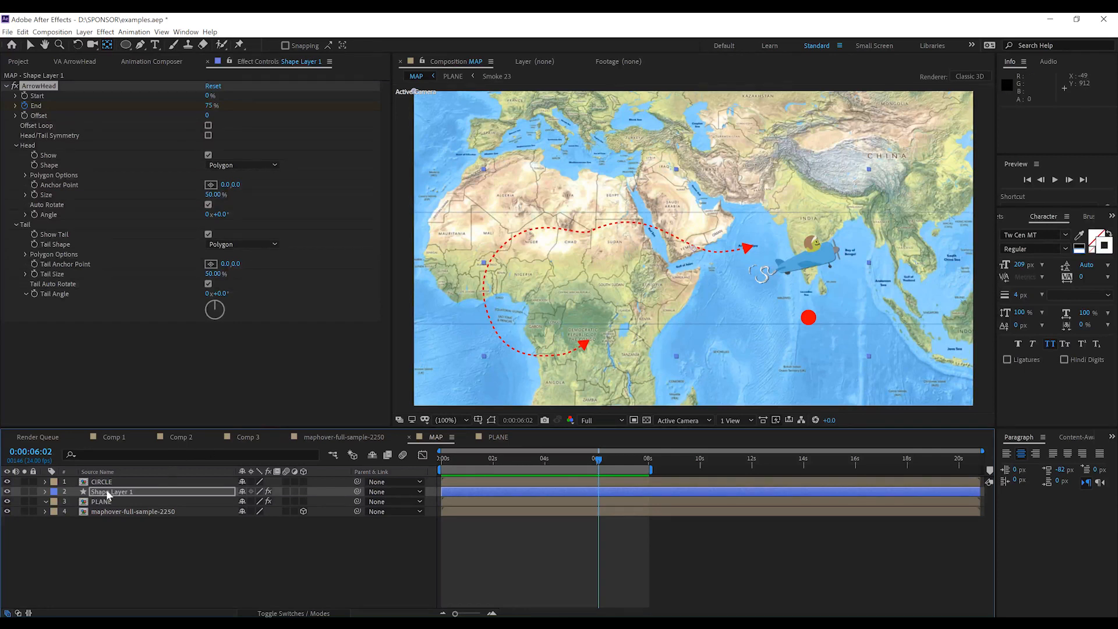
Step: Select the CIRCLE, Shape Layer 1 and PLANE layers together in the MAP timeline
click(100, 501)
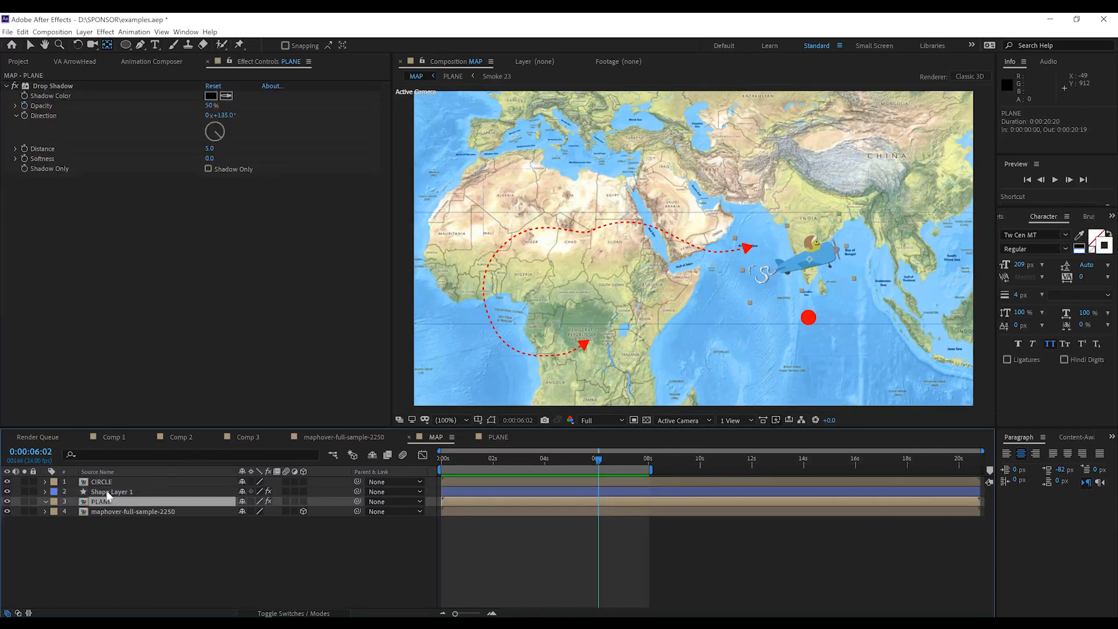
click(111, 491)
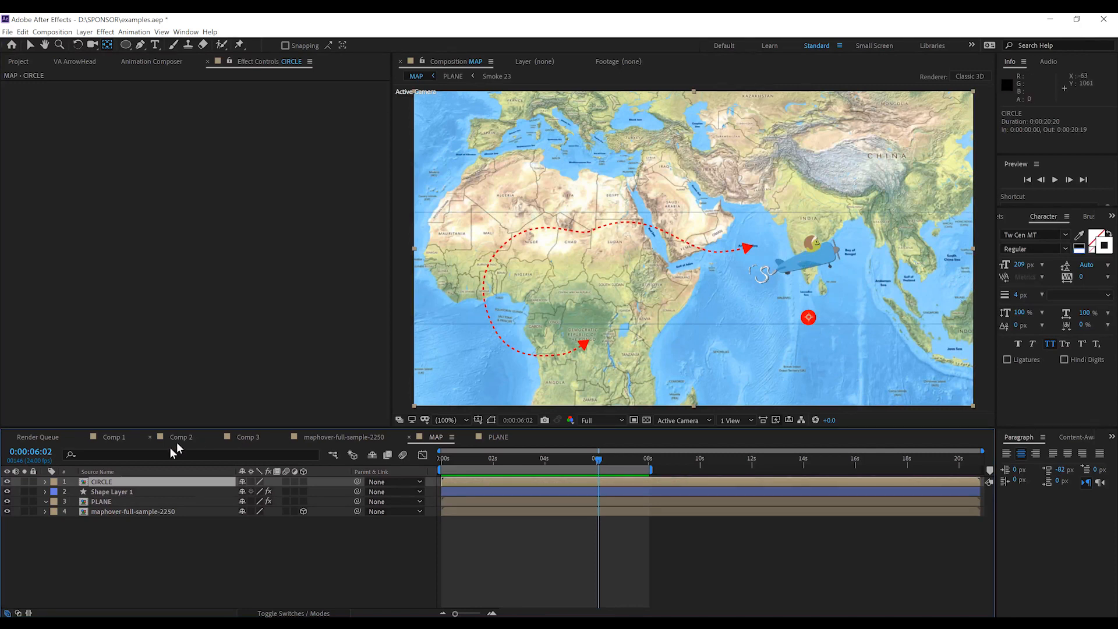
click(100, 500)
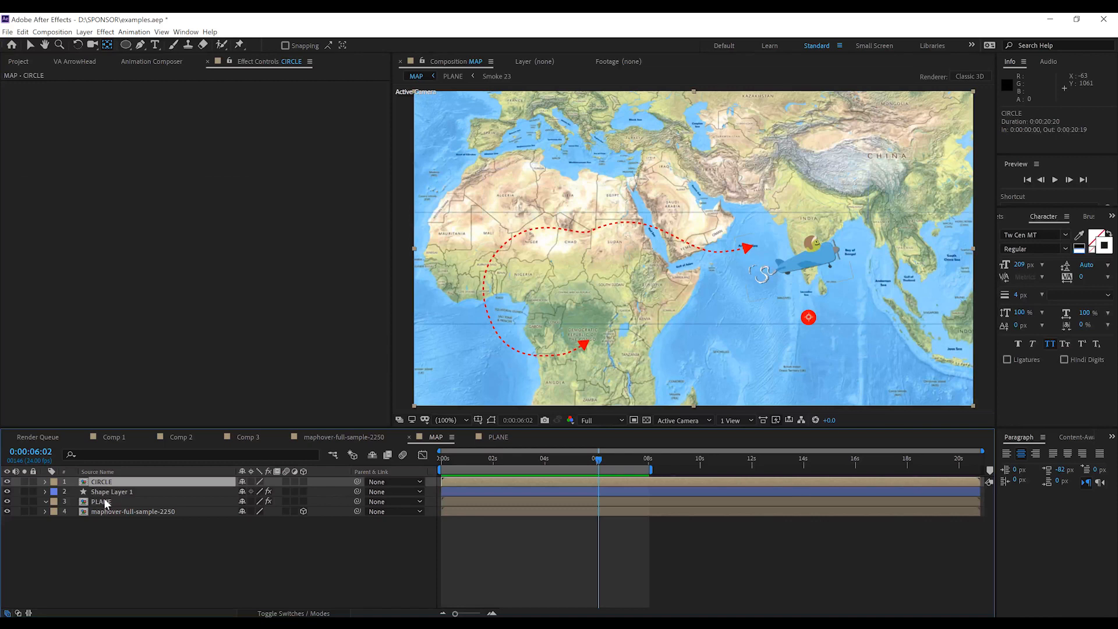
click(101, 501)
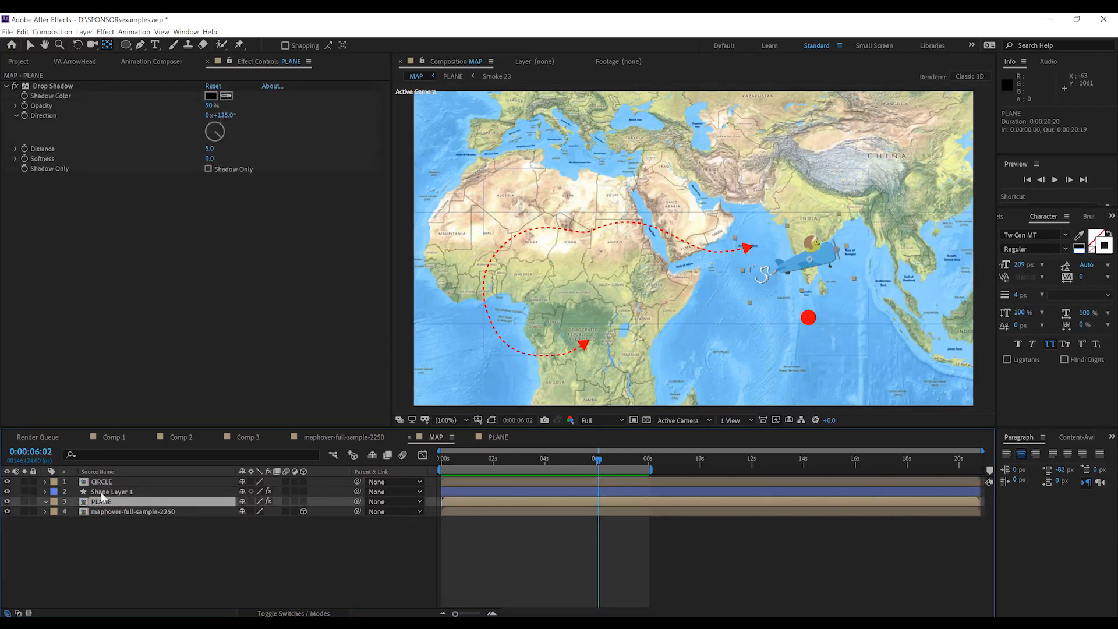
click(111, 492)
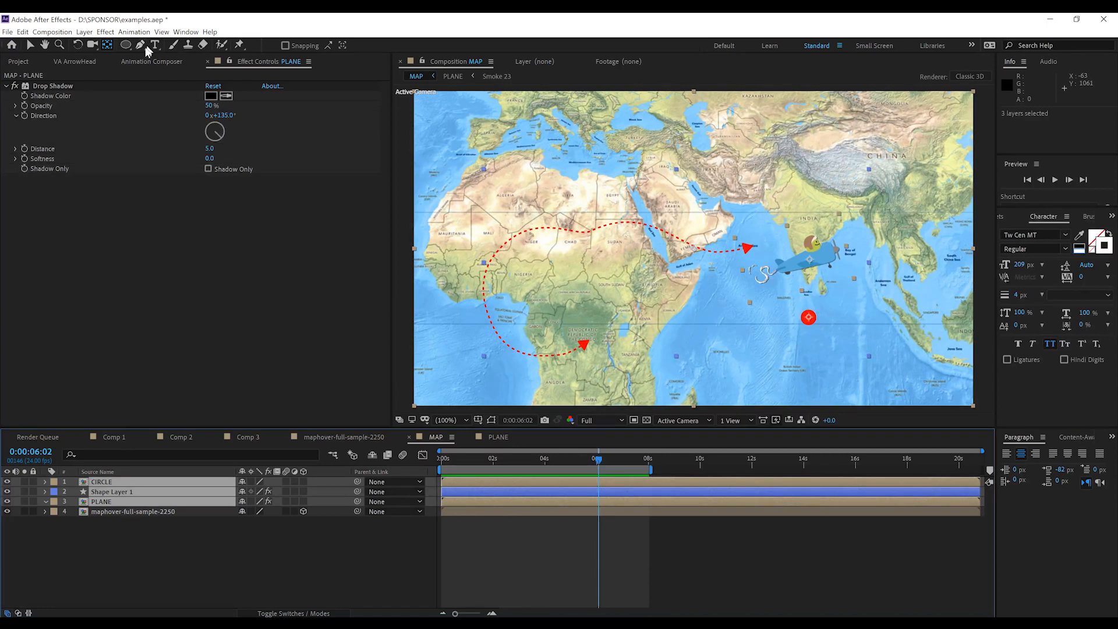
Step: Attach PLANE and CIRCLE as custom arrowheads via the VA ArrowHead panel and preview
click(75, 61)
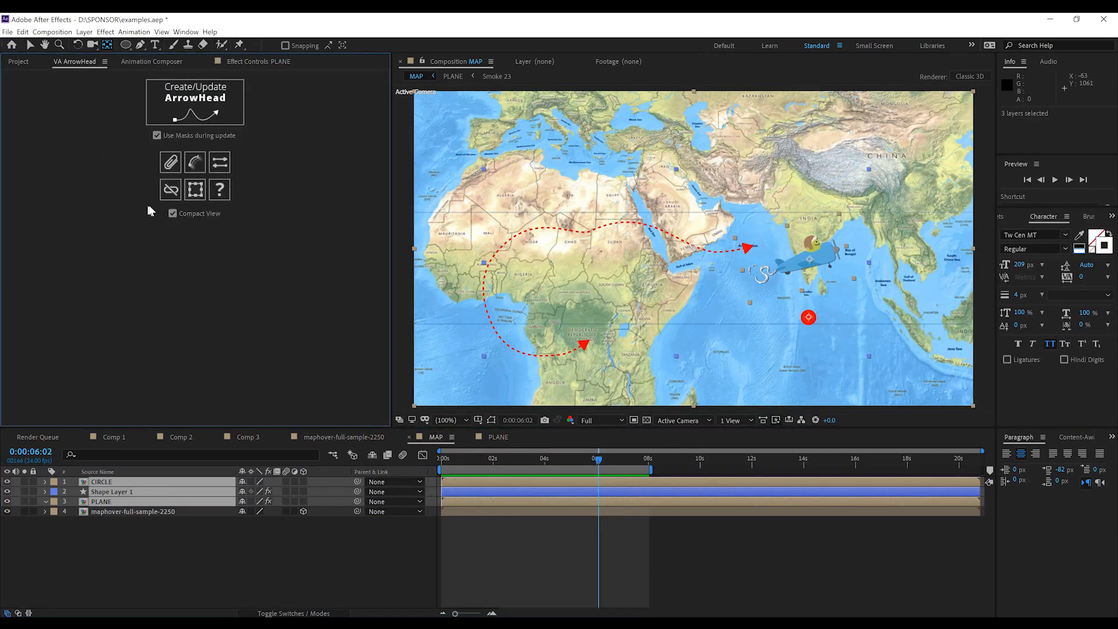
mouse_move(170, 162)
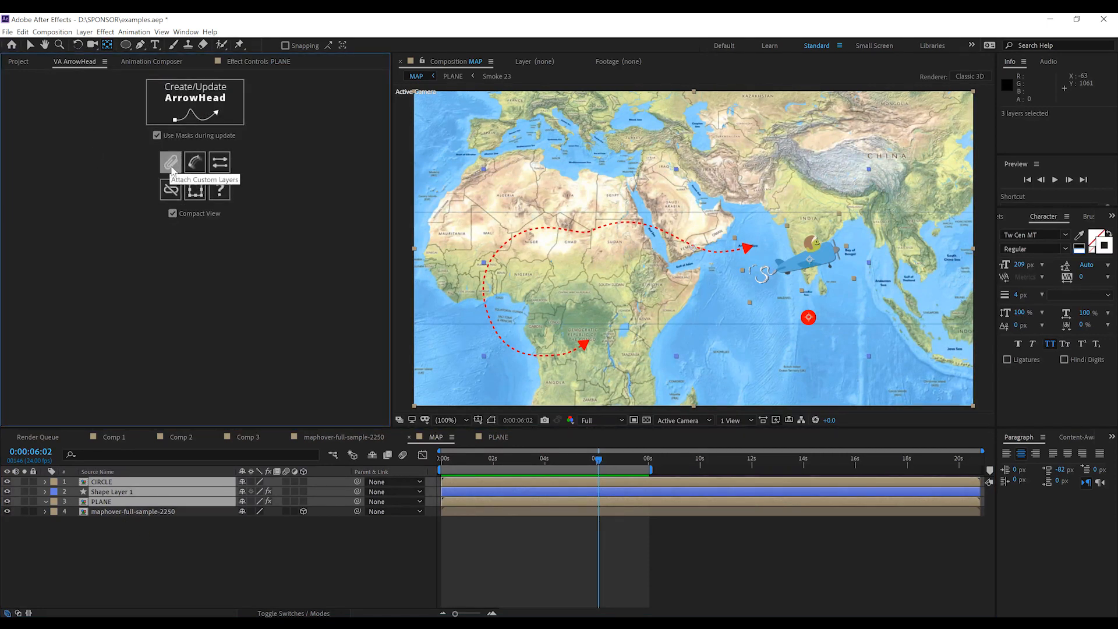
click(170, 163)
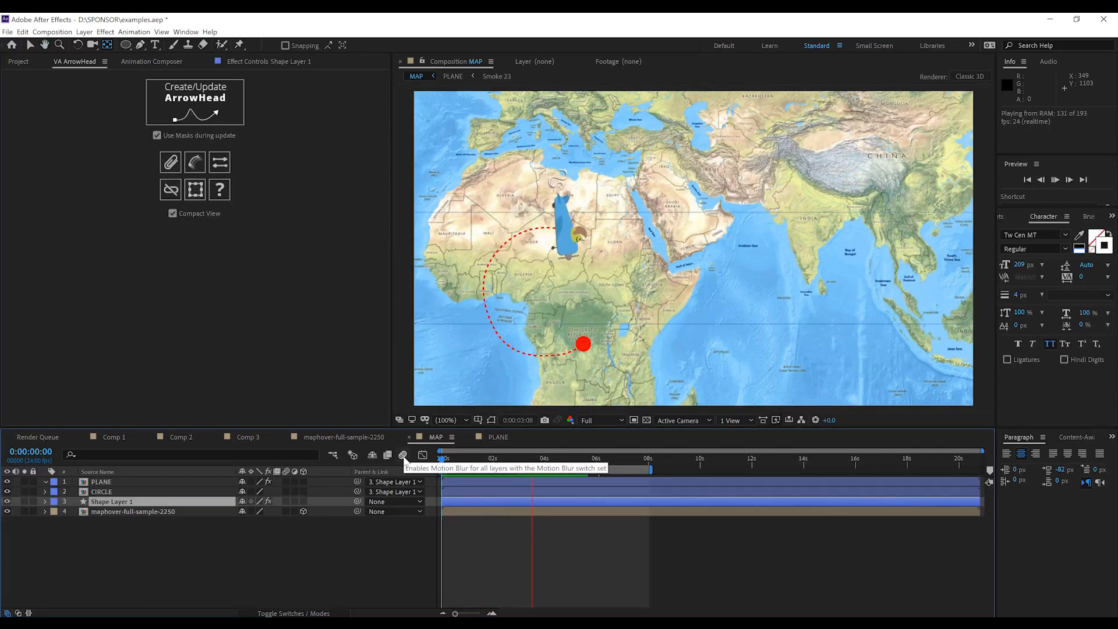
click(1055, 179)
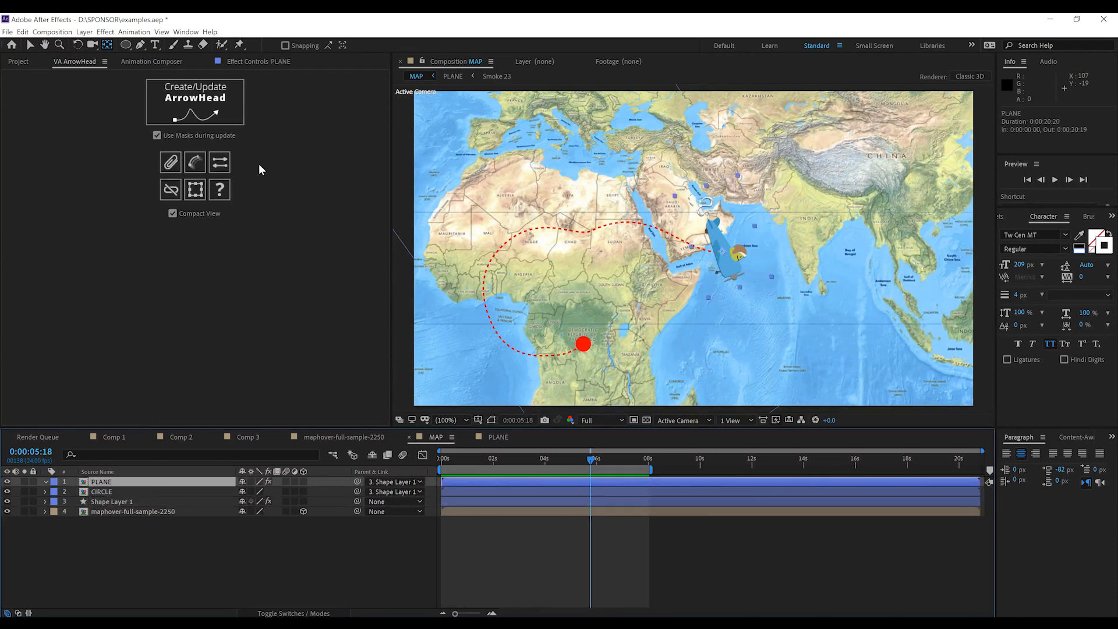
Step: Review the ArrowHead effect settings on PLANE and the Shape Layer 1 route
click(269, 62)
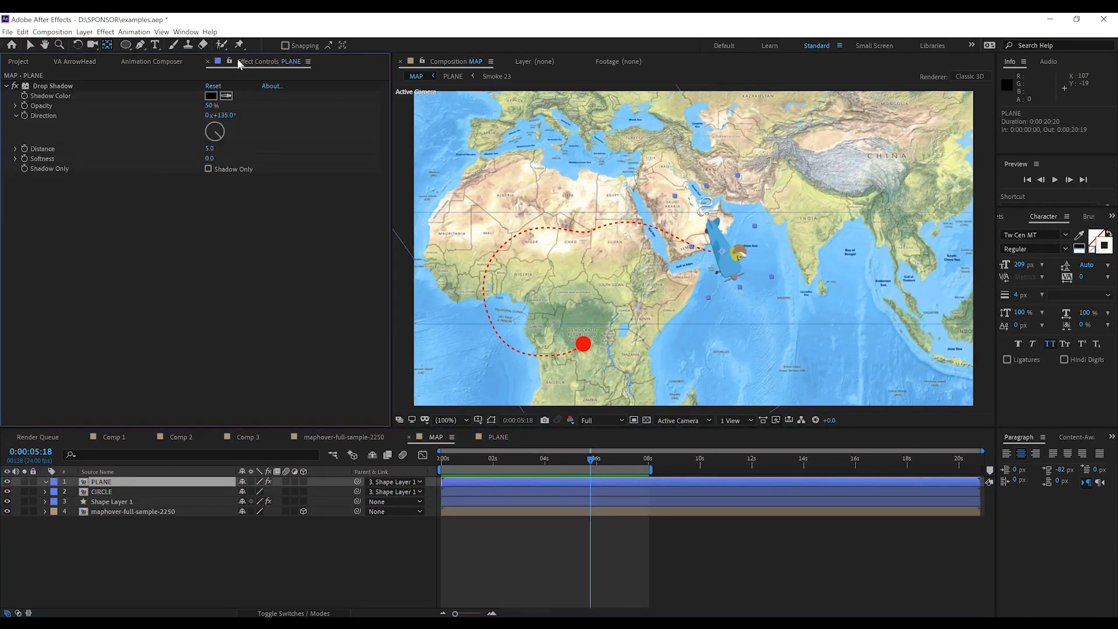
click(112, 501)
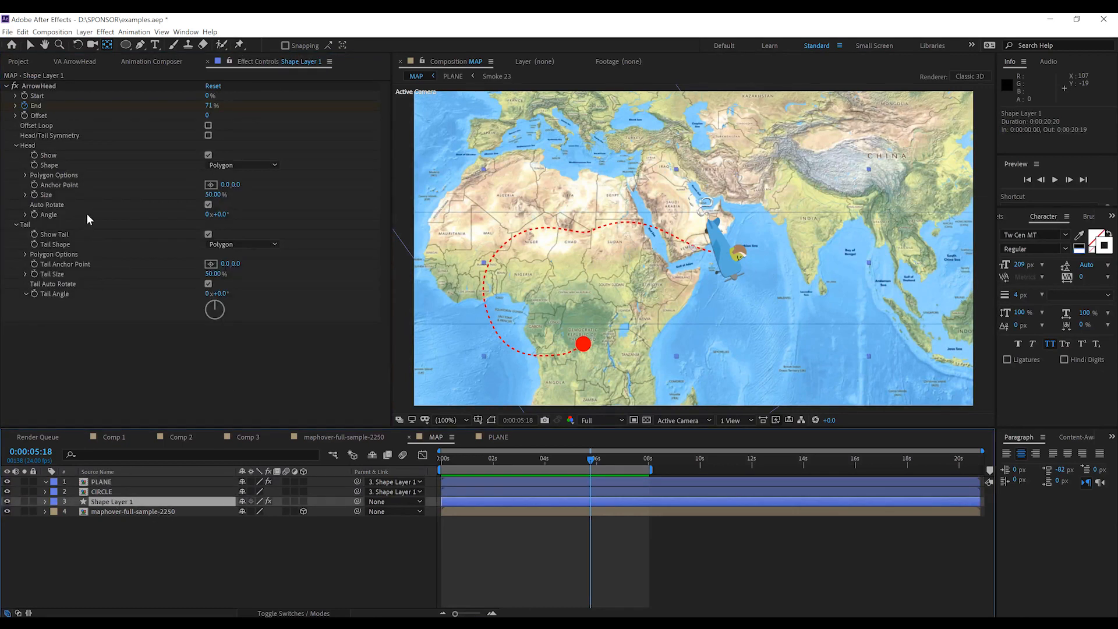